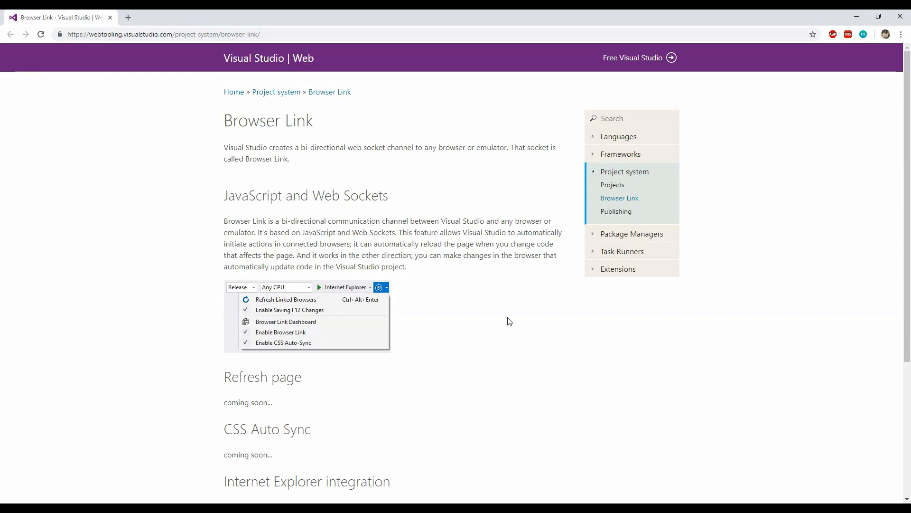
mouse_move(491, 327)
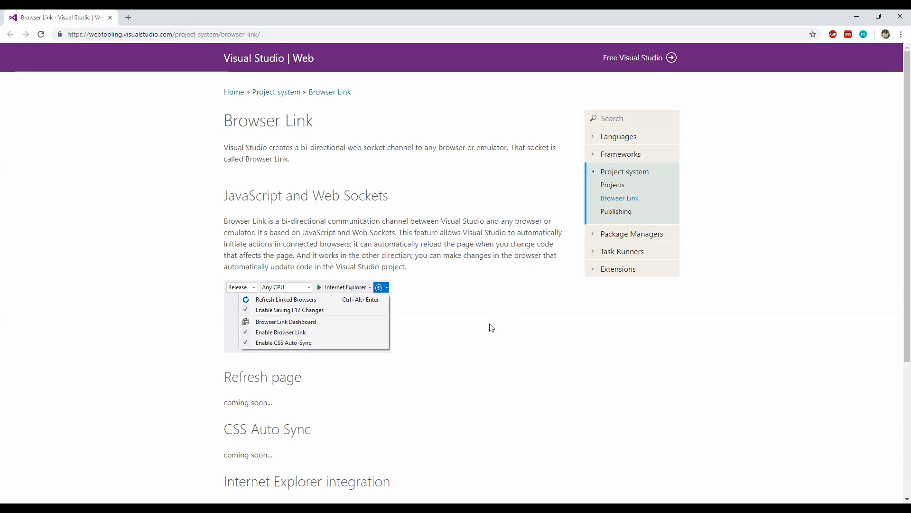
mouse_move(492, 320)
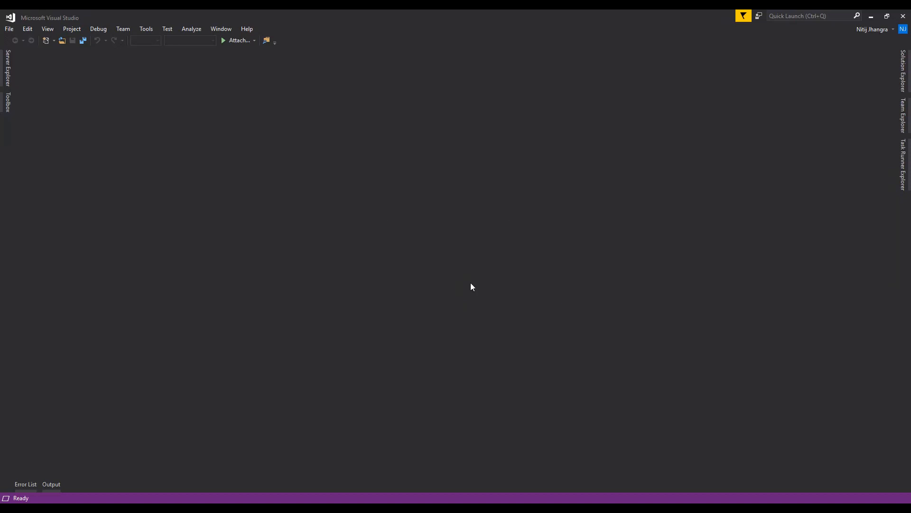
Start a new ASP.NET Core Web Application project named AspDotNetCoreBrowserLink.
left_click(8, 29)
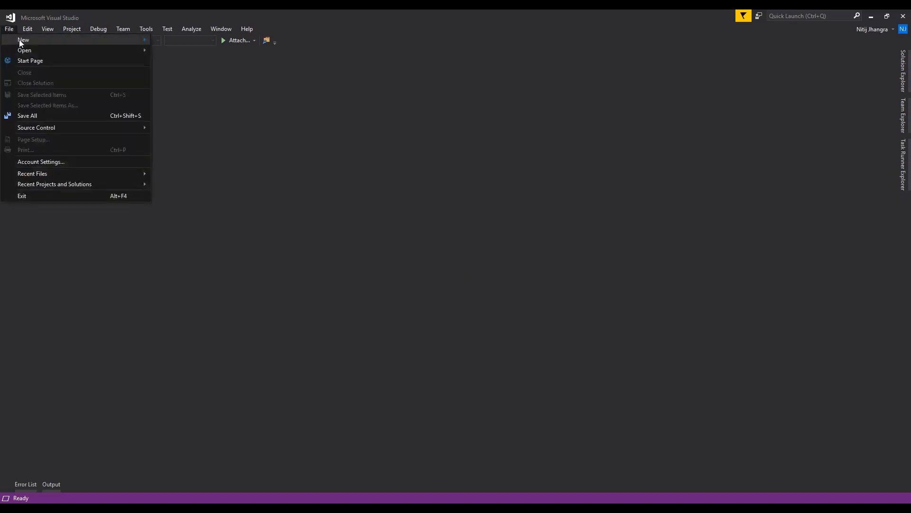
mouse_move(23, 39)
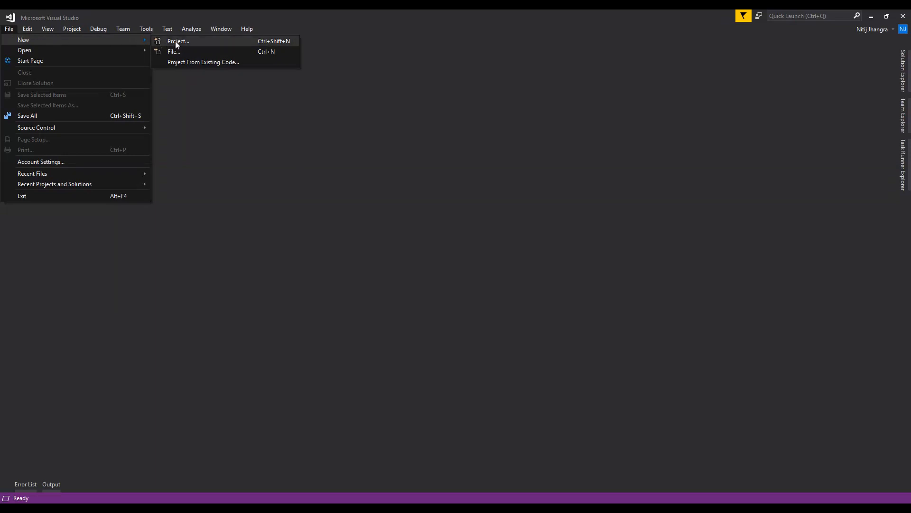
left_click(178, 41)
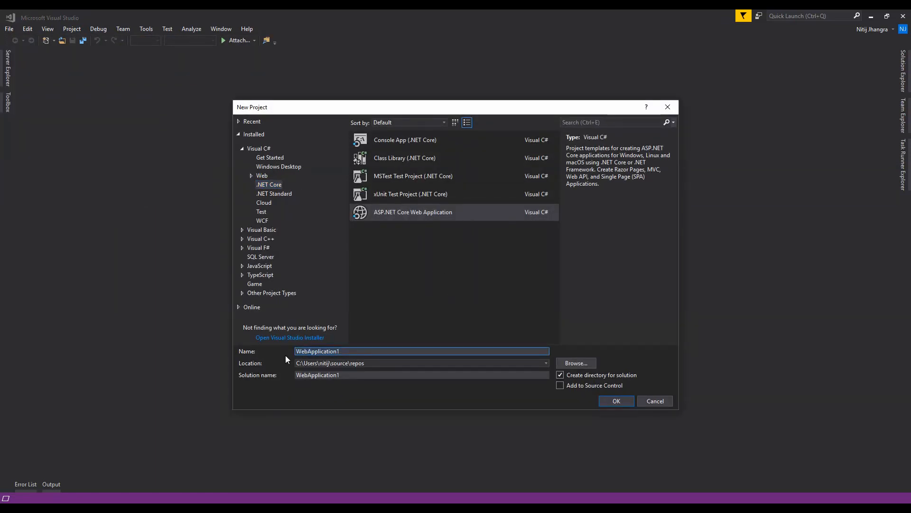
type("A")
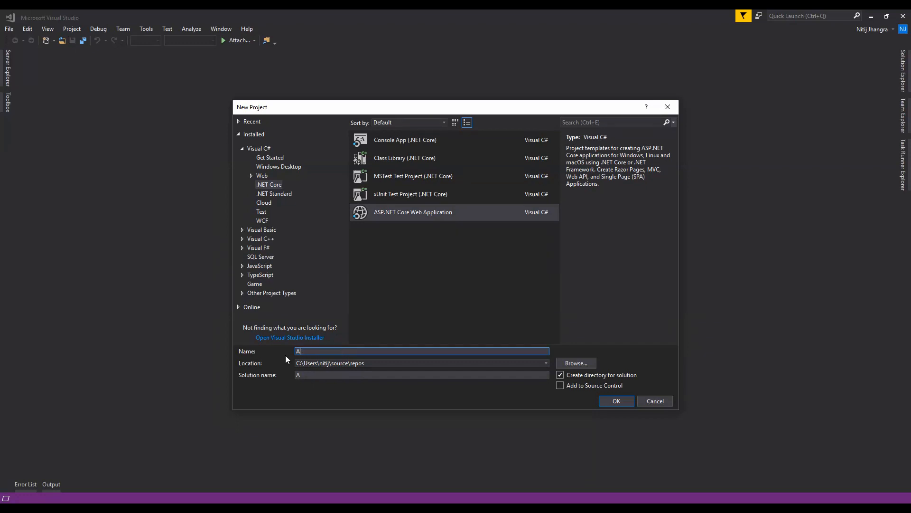
type("spDotNetCoreBrowserL")
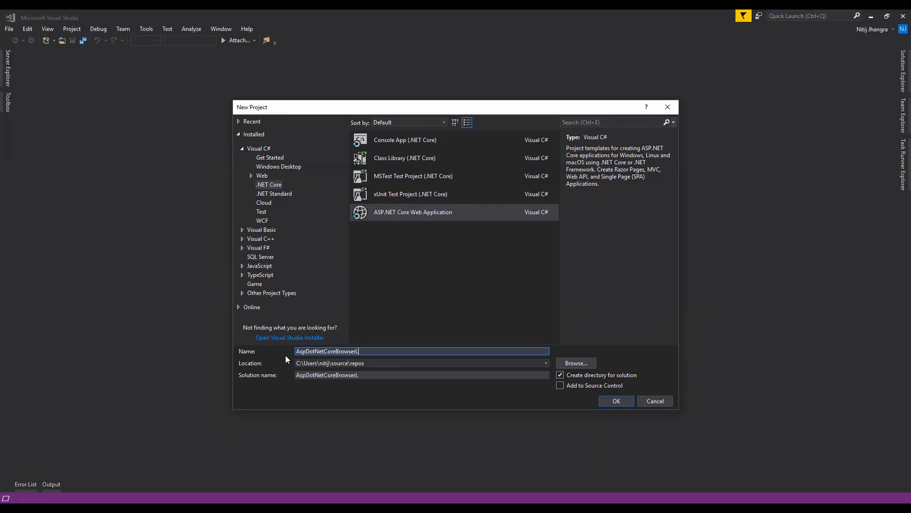
type("ink")
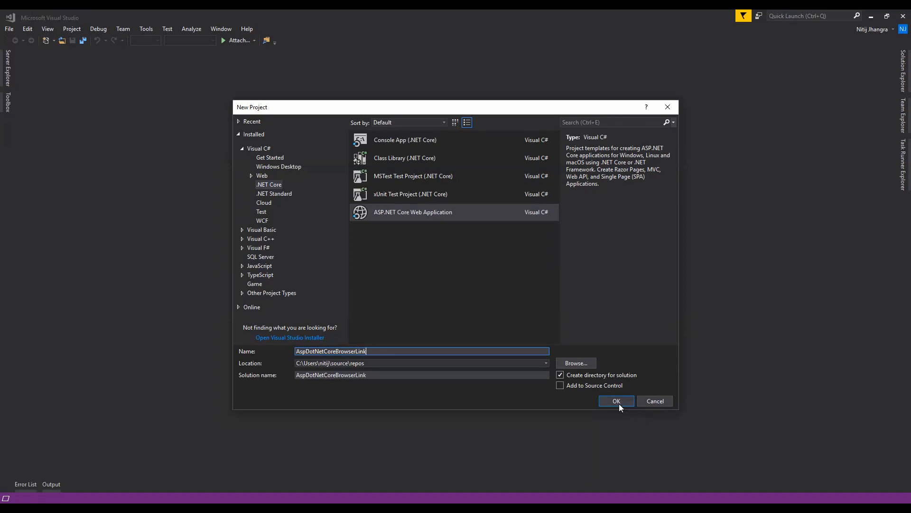
Create the project from the Empty template with Configure for HTTPS unchecked.
left_click(615, 401)
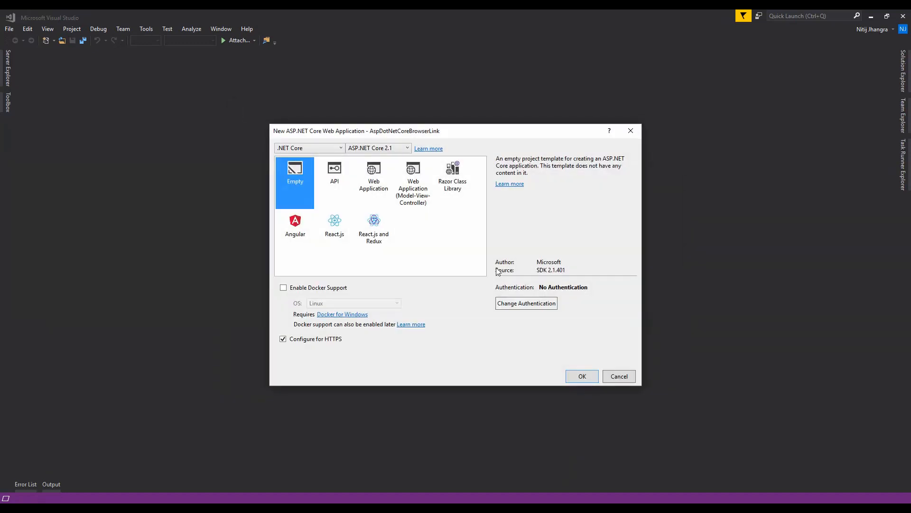
left_click(283, 339)
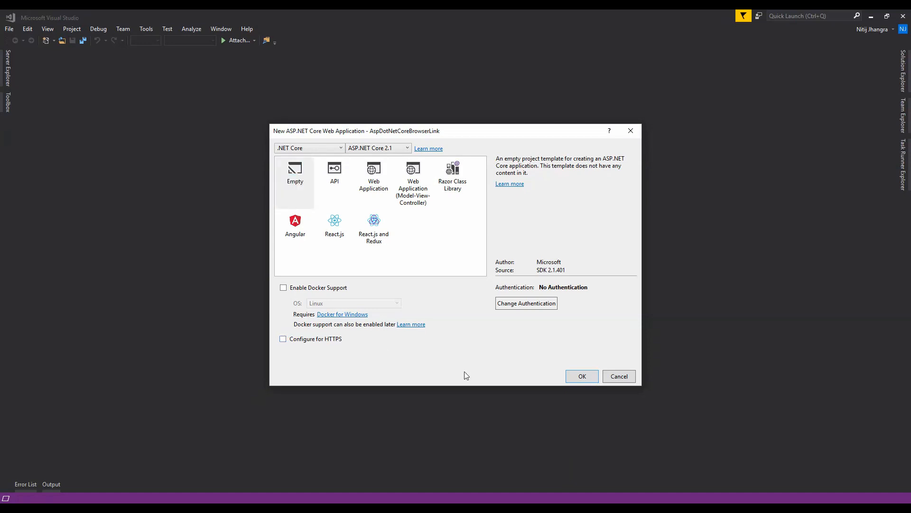
left_click(295, 175)
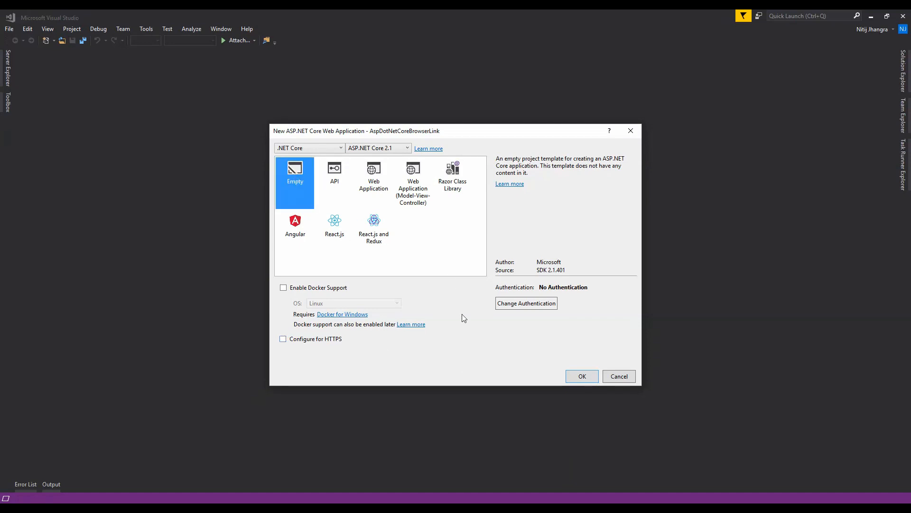
left_click(581, 376)
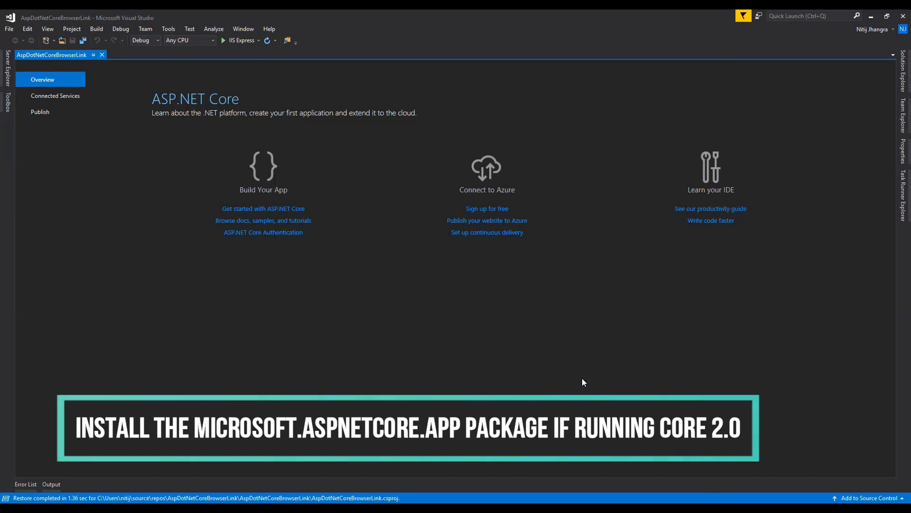
mouse_move(100, 65)
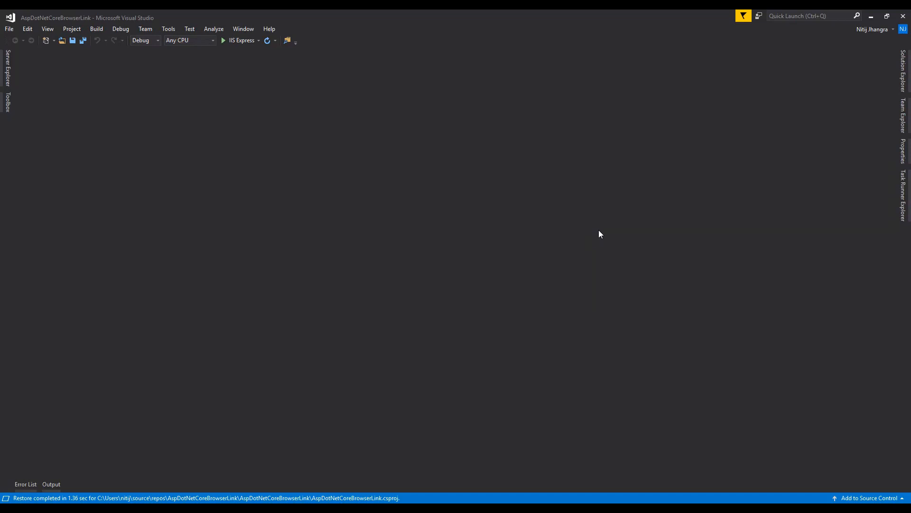
mouse_move(311, 160)
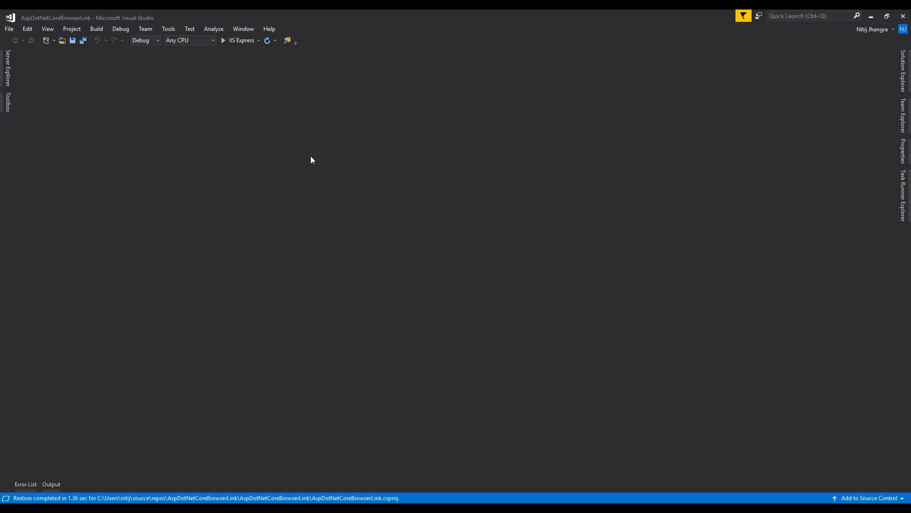
Search for browserlink packages in the solution's NuGet package manager.
left_click(168, 29)
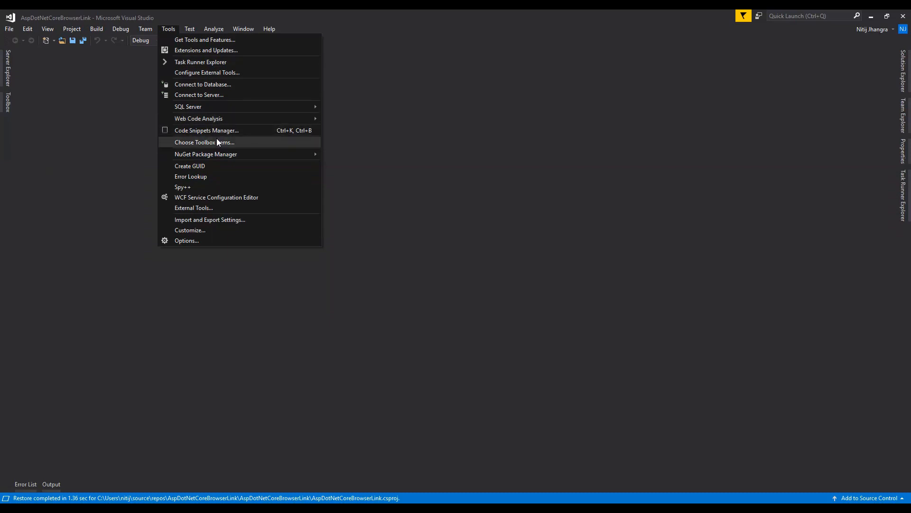
mouse_move(205, 154)
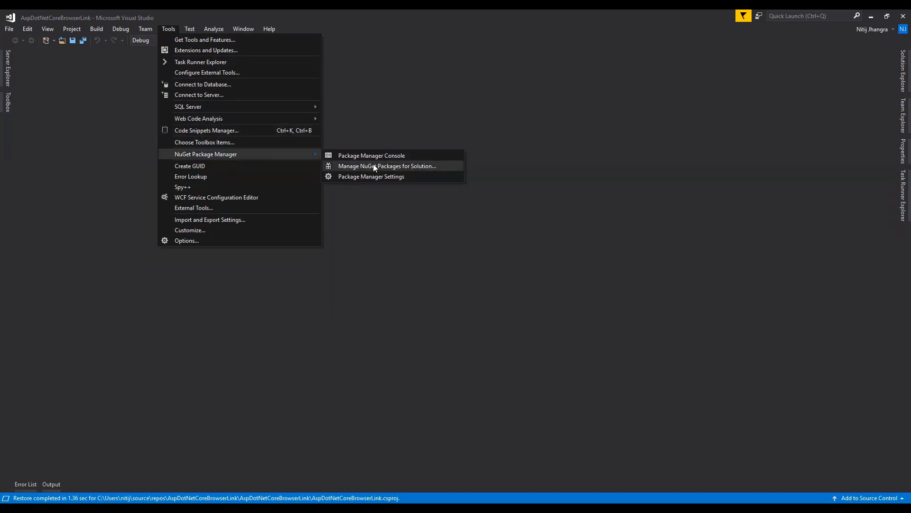
left_click(387, 165)
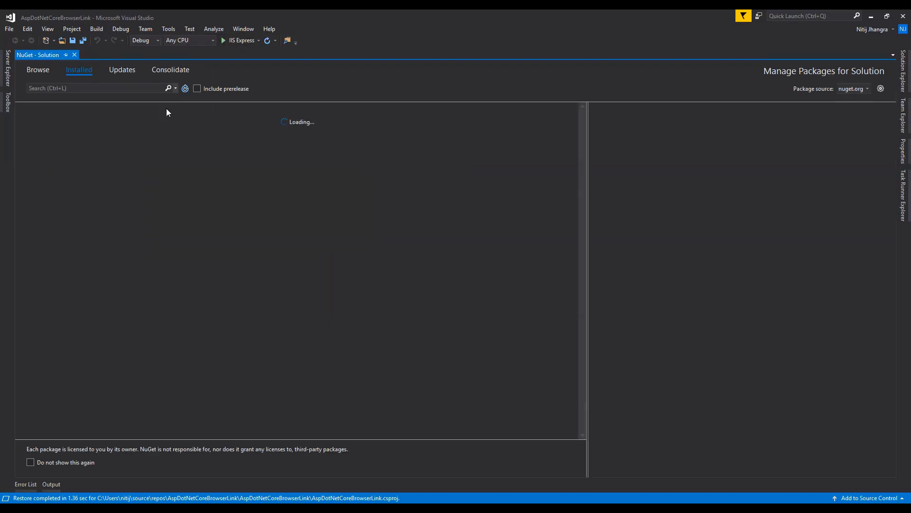
left_click(37, 70)
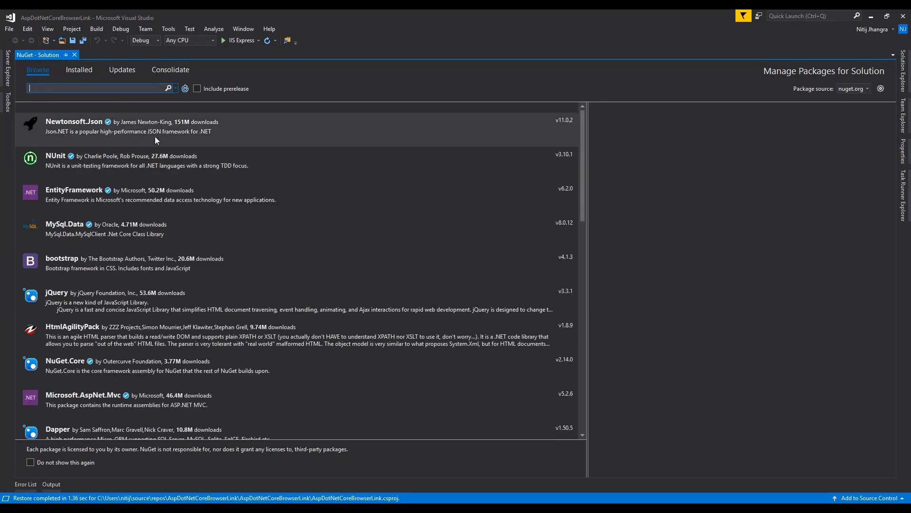
type("brow")
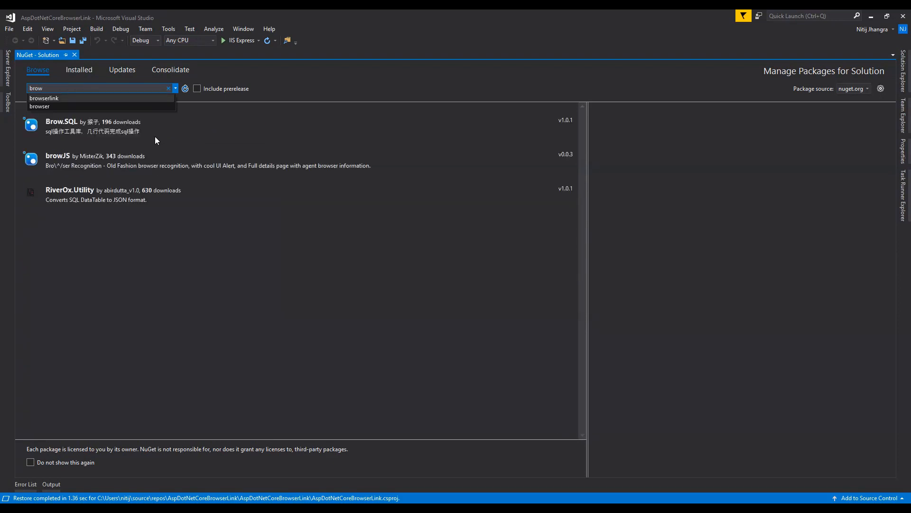
left_click(44, 98)
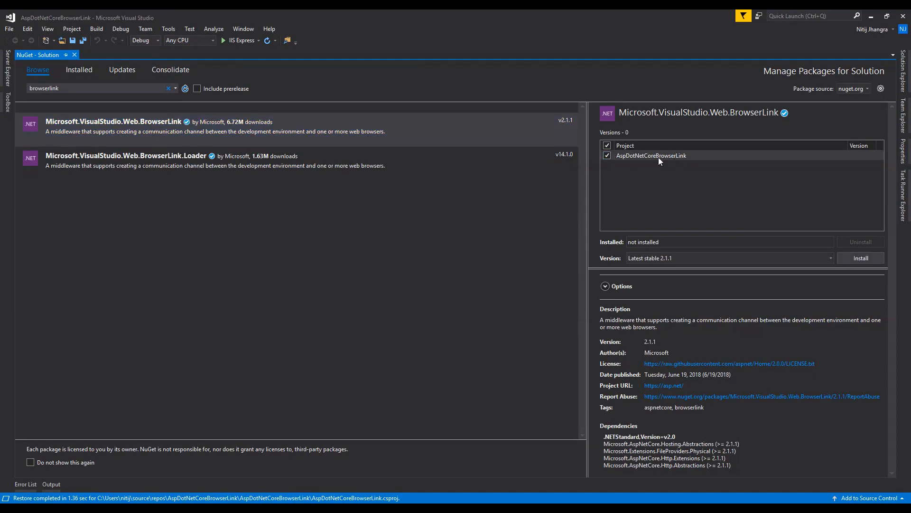
Install Microsoft.VisualStudio.Web.BrowserLink 2.1.1 into the project and accept the license.
left_click(861, 257)
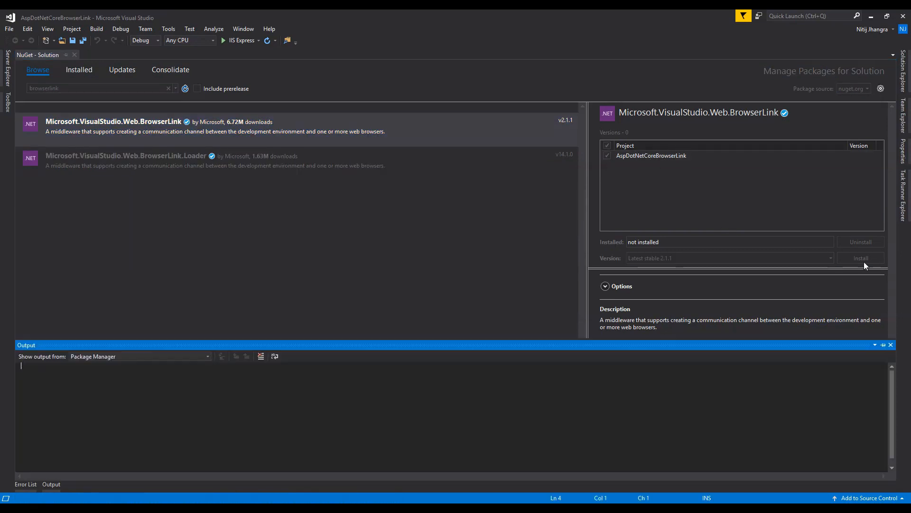
left_click(860, 258)
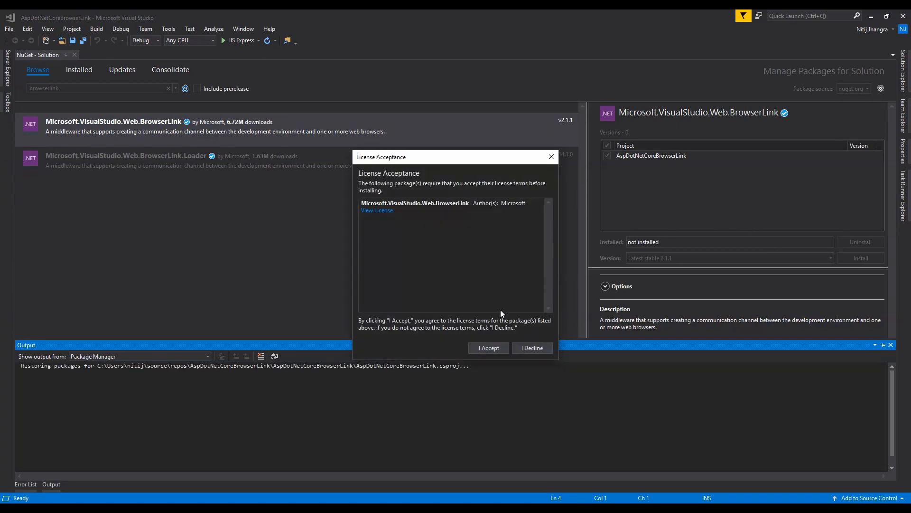
left_click(488, 347)
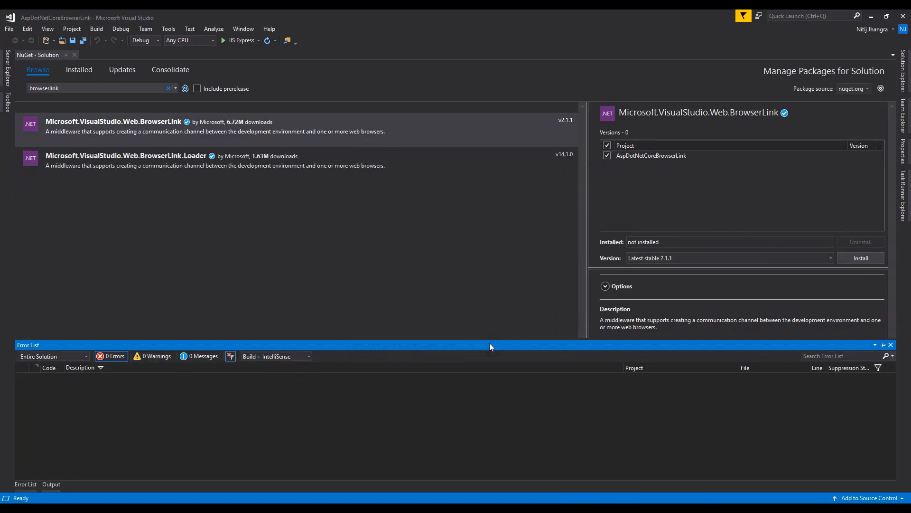
left_click(861, 257)
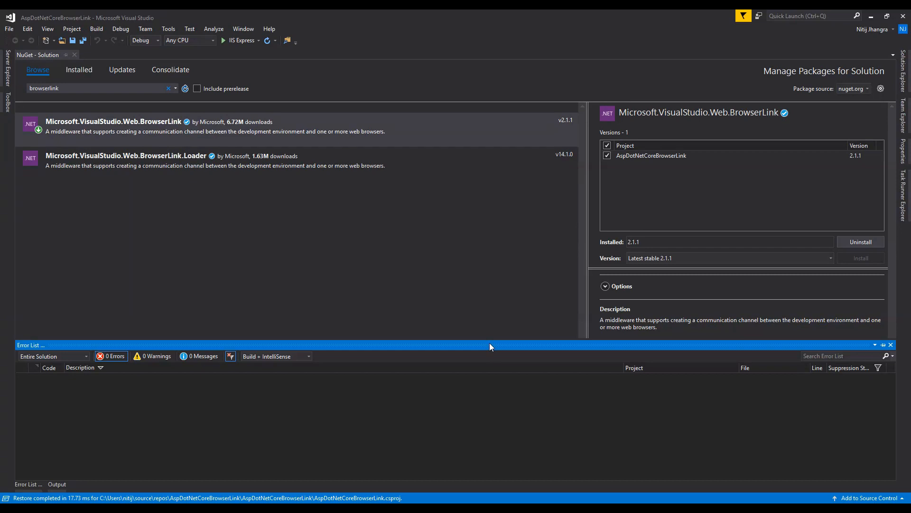
mouse_move(647, 203)
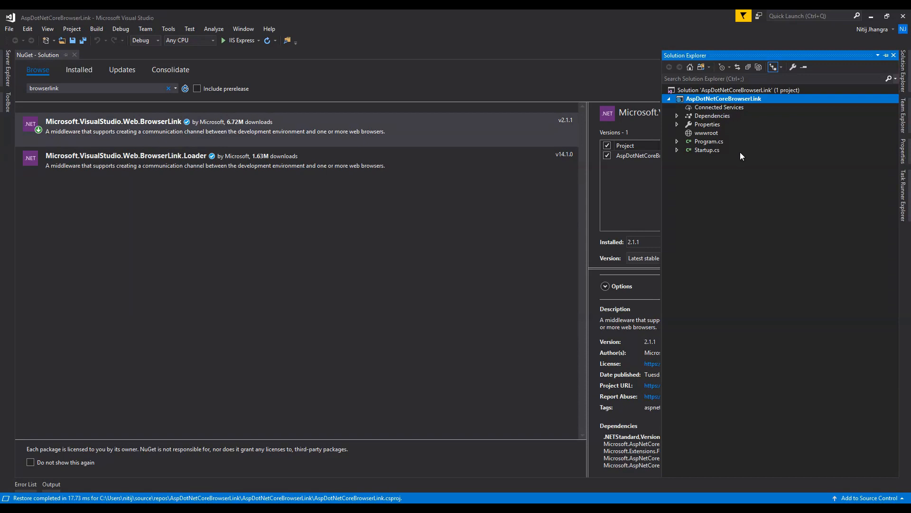
Add an index.html HTML page under wwwroot with Hello in its body.
right_click(704, 132)
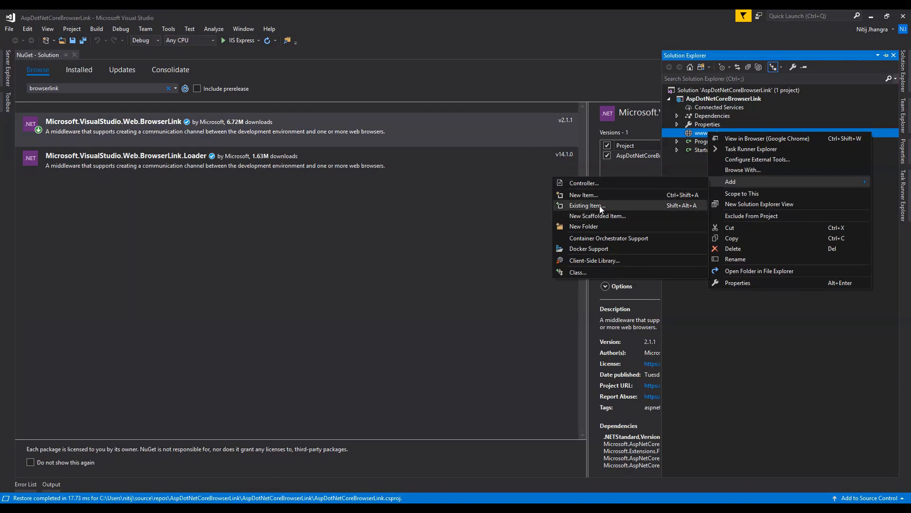
left_click(583, 195)
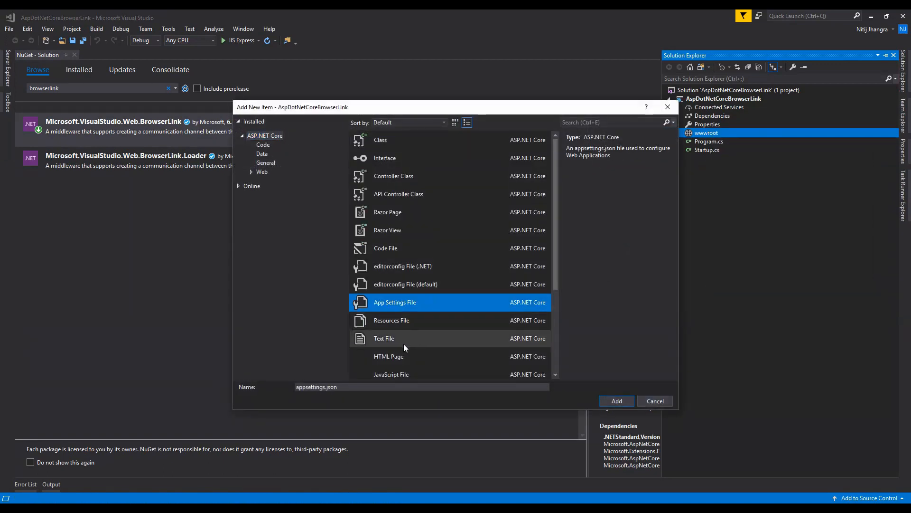
left_click(388, 356)
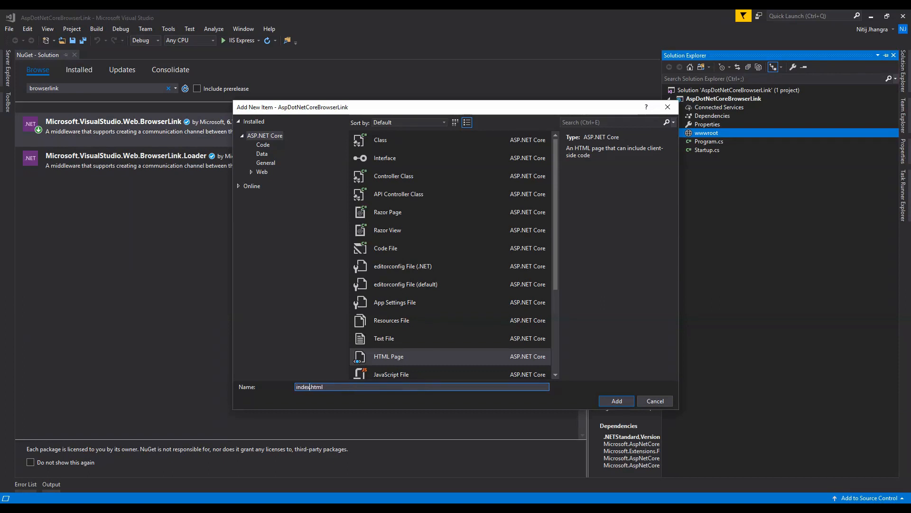
left_click(616, 401)
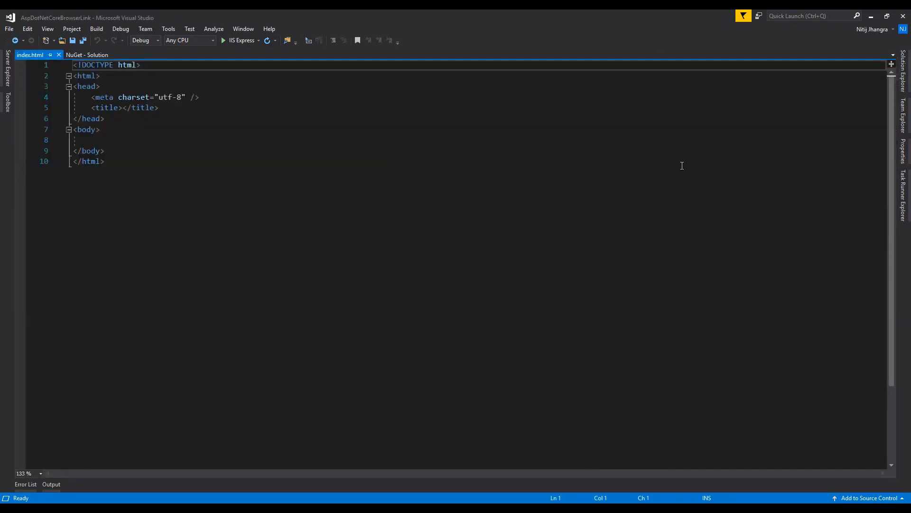
type("He")
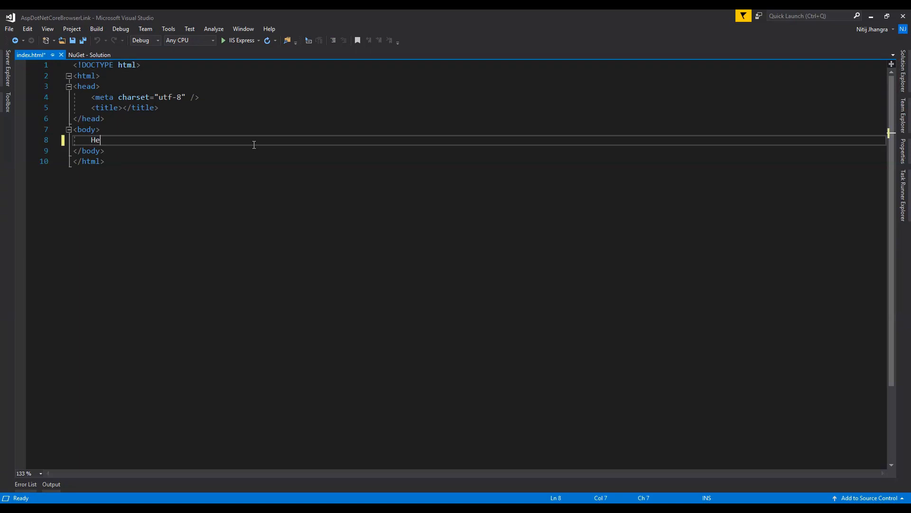
type("llo")
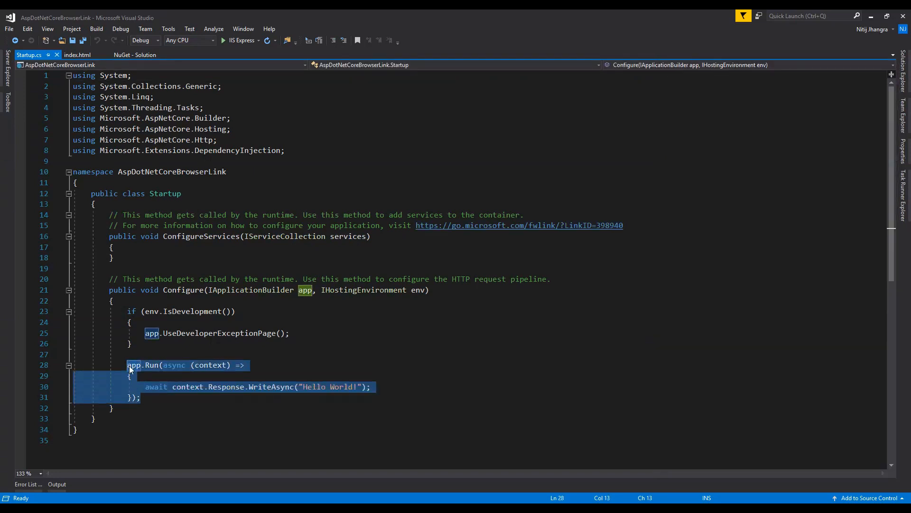
In Startup.cs, add UseDefaultFiles, UseStaticFiles and UseBrowserLink calls in the development block.
type("app.use")
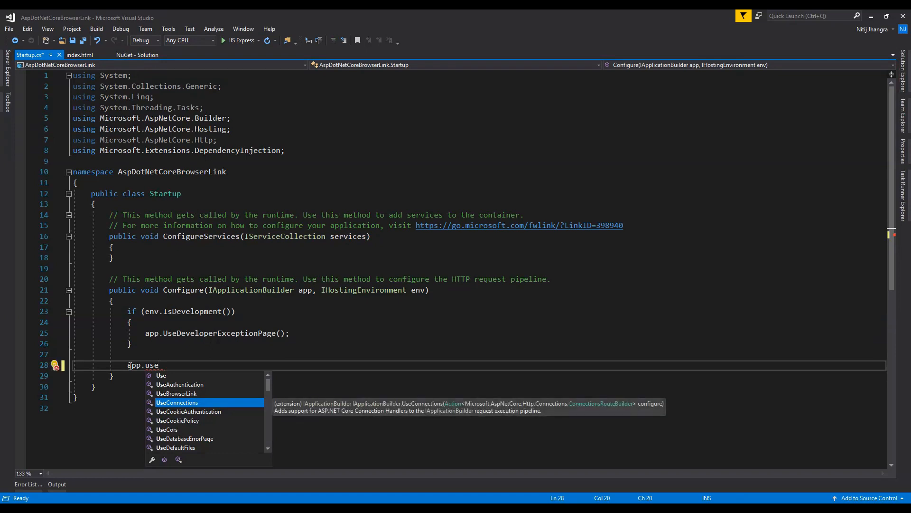
type("eDefaultFiles();")
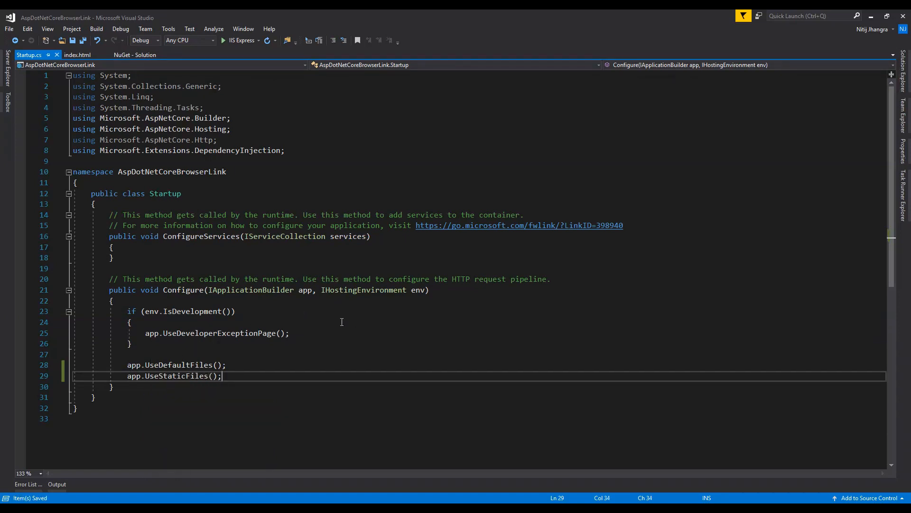
left_click(289, 332)
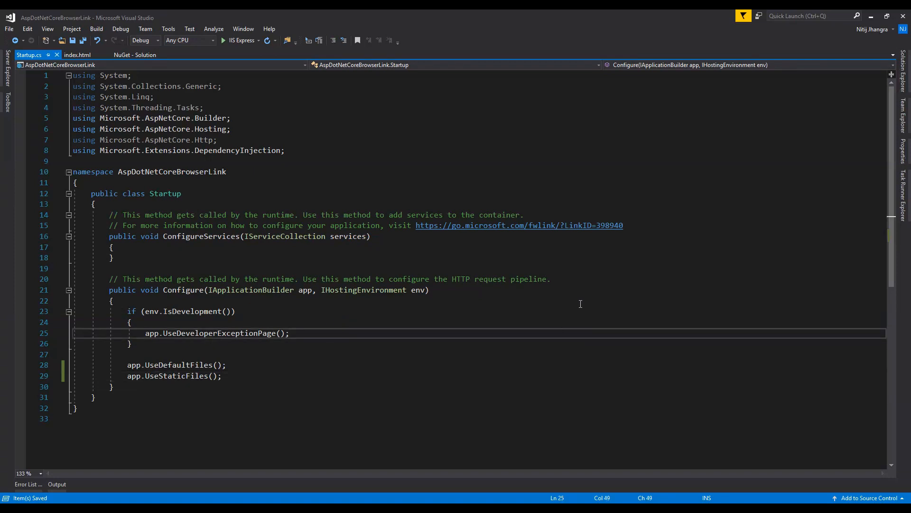
type("app")
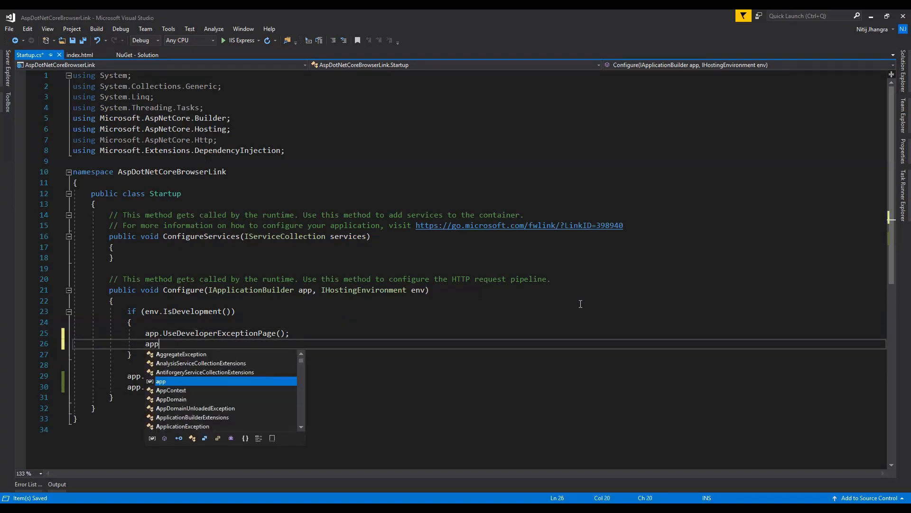
type(".use")
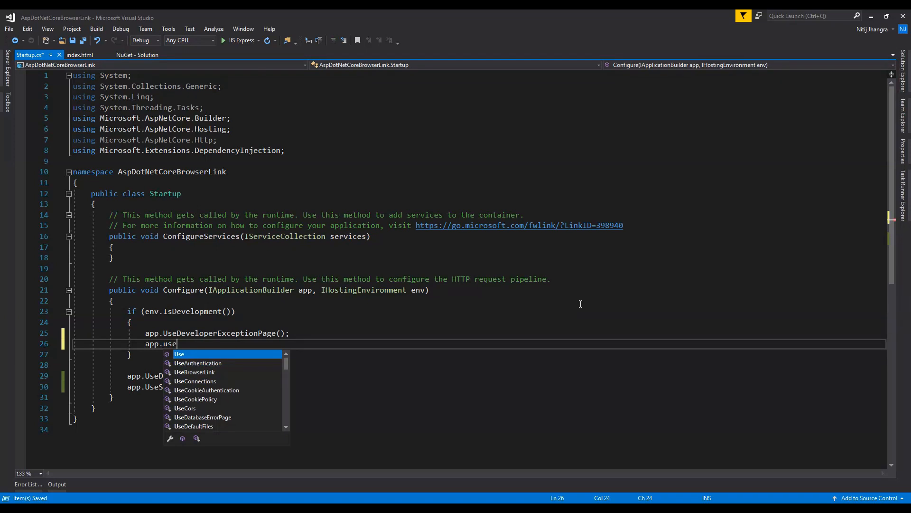
type("BrowserLink")
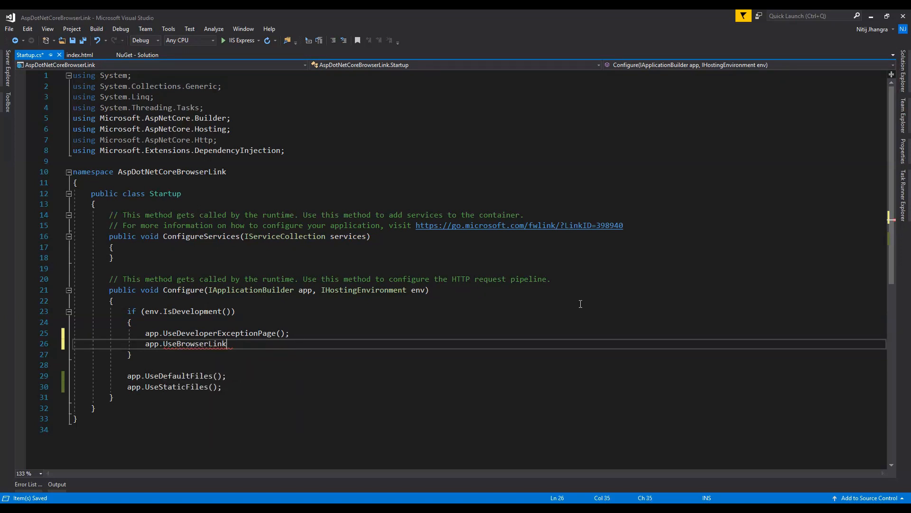
type("();")
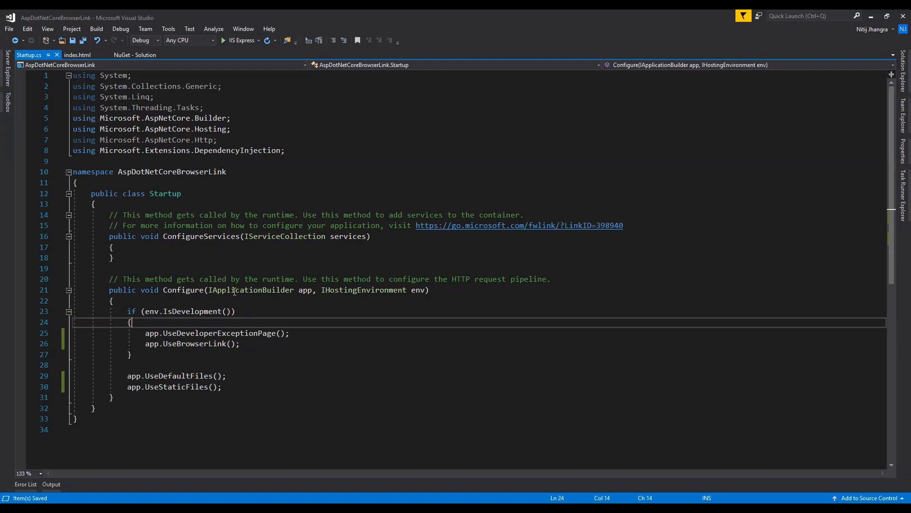
mouse_move(311, 336)
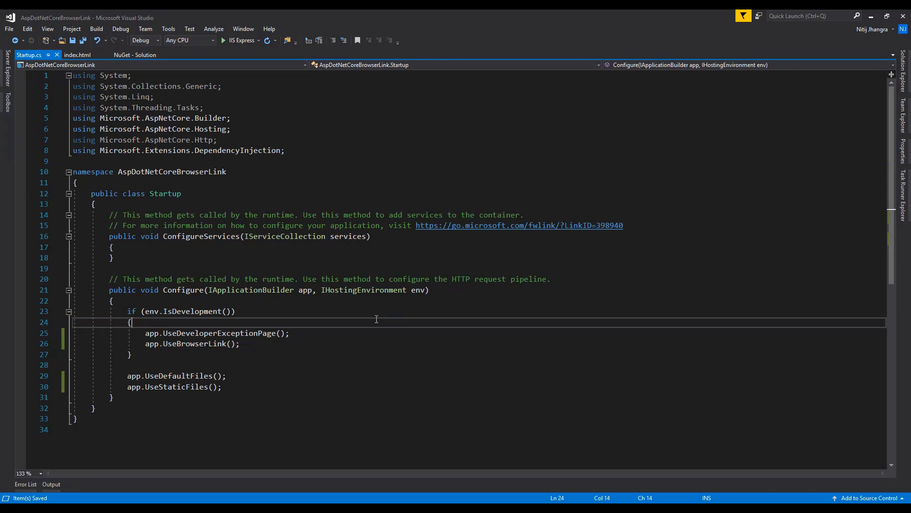
mouse_move(279, 349)
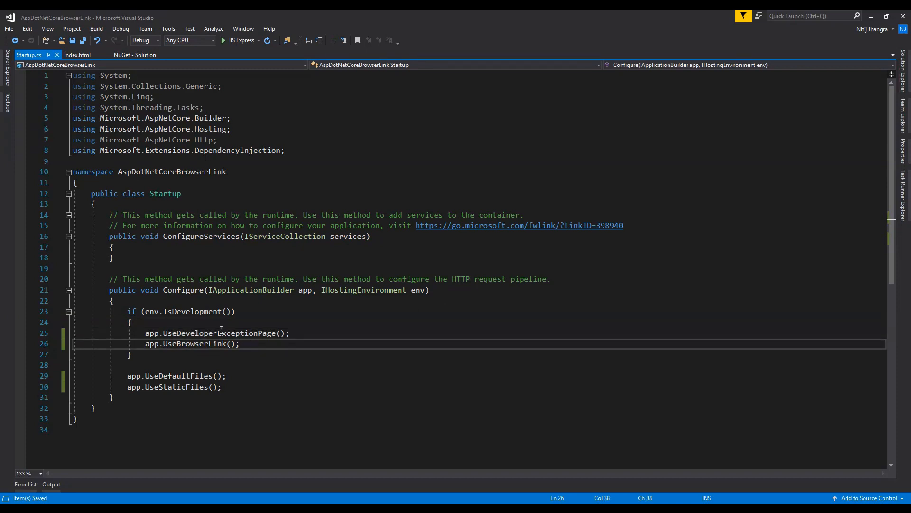
mouse_move(215, 332)
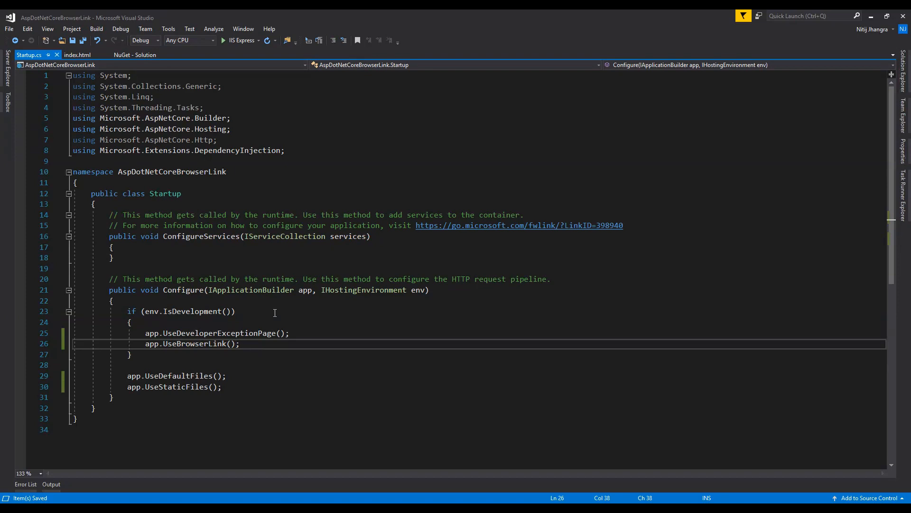
mouse_move(163, 319)
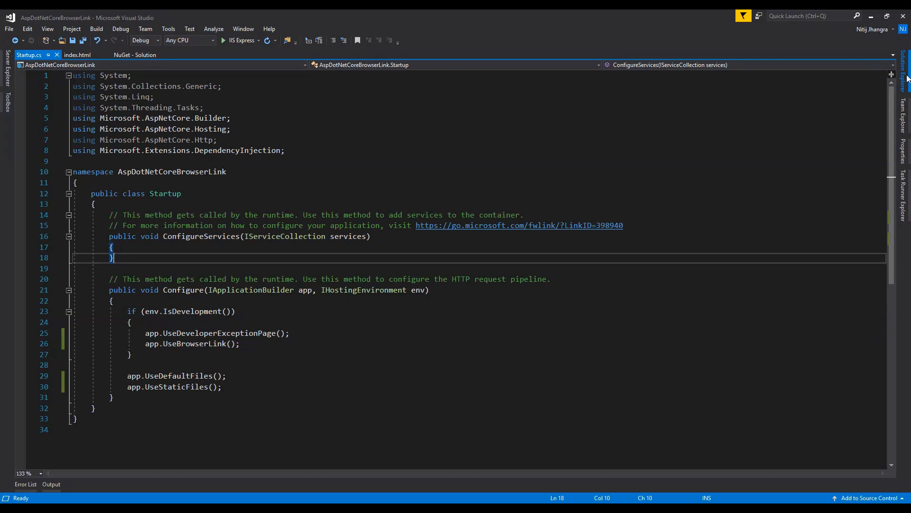
double_click(194, 342)
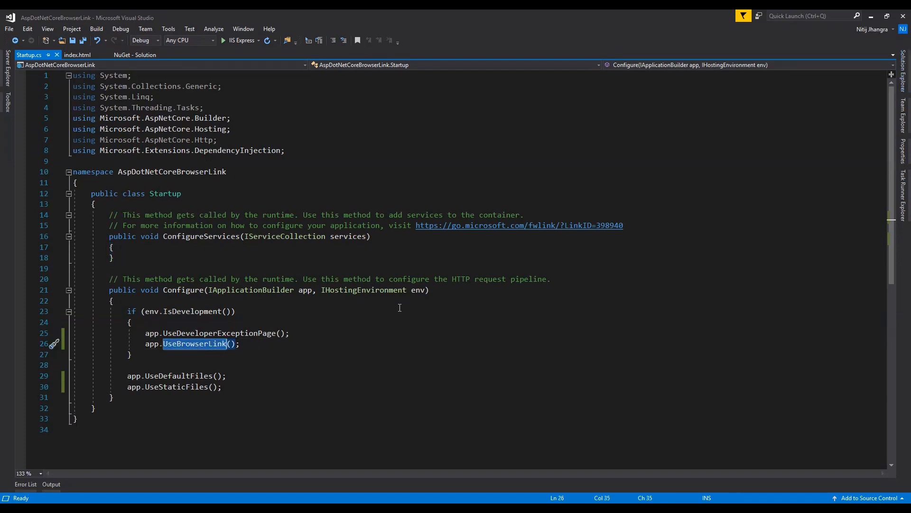
mouse_move(605, 186)
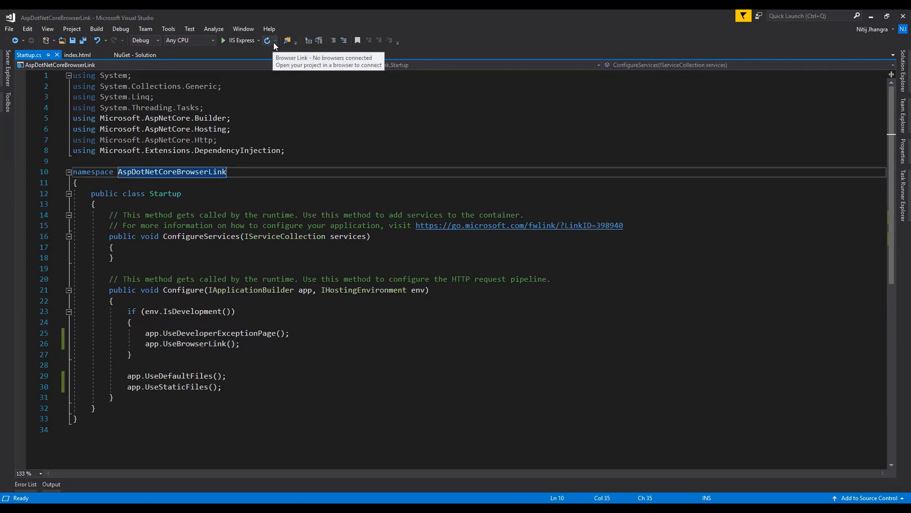
Open the Browser Link Dashboard from the Browser Link dropdown.
left_click(277, 40)
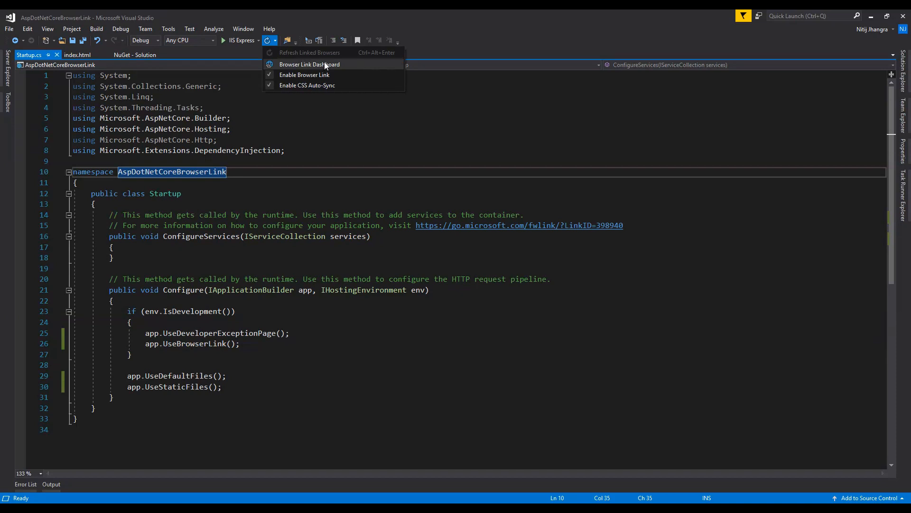
left_click(308, 64)
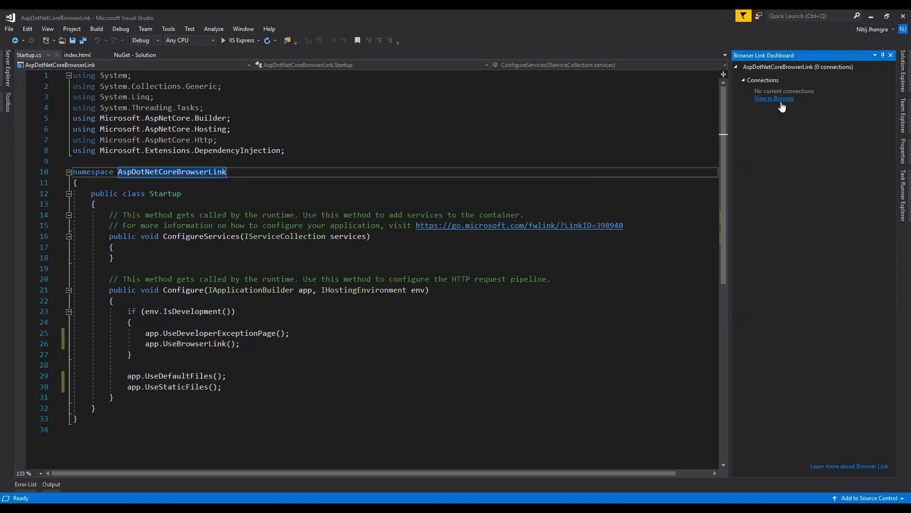
mouse_move(745, 122)
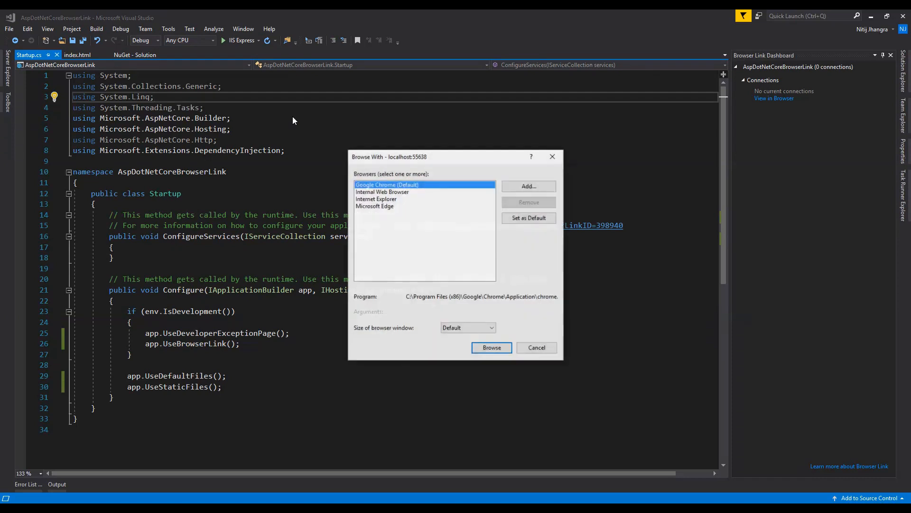
Browse the site in both Google Chrome and Microsoft Edge via Browse With.
left_click(536, 347)
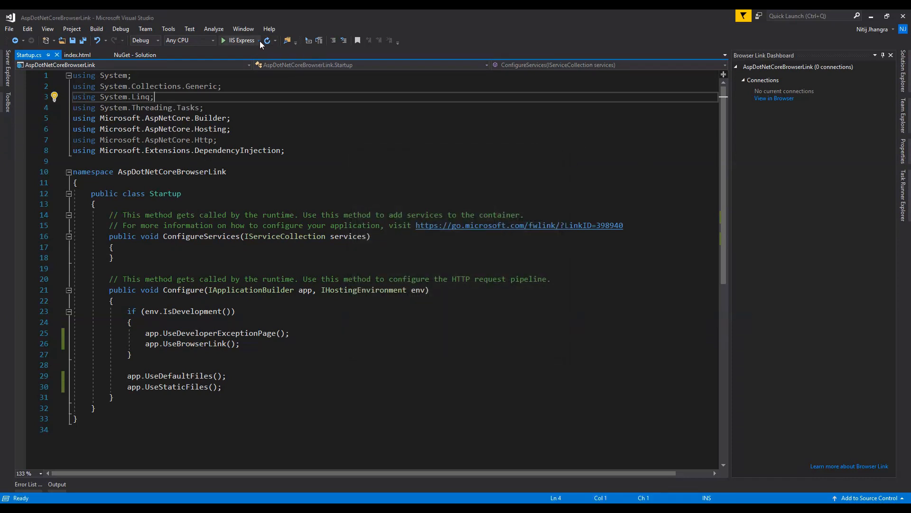
left_click(259, 40)
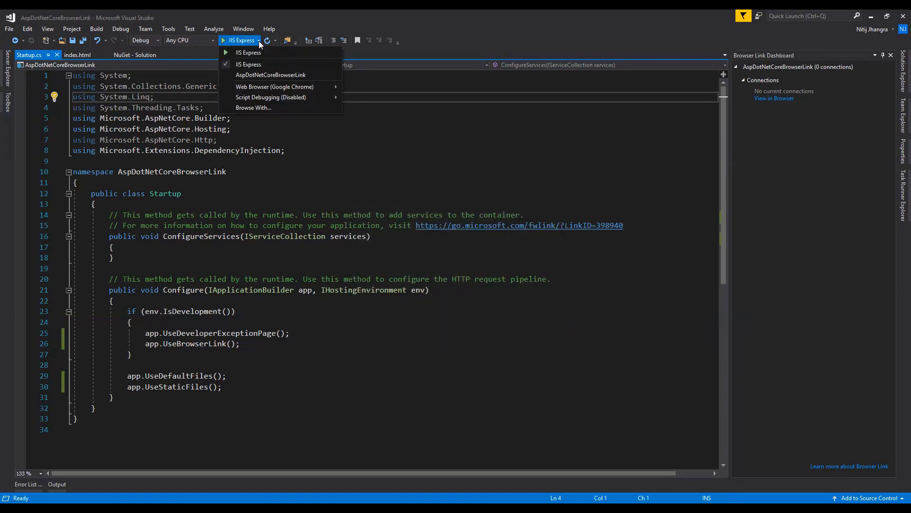
mouse_move(274, 85)
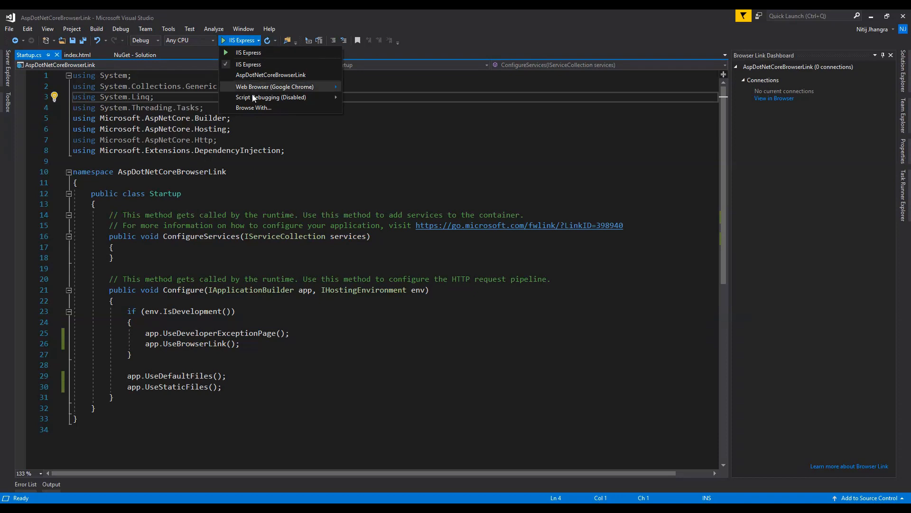
left_click(253, 108)
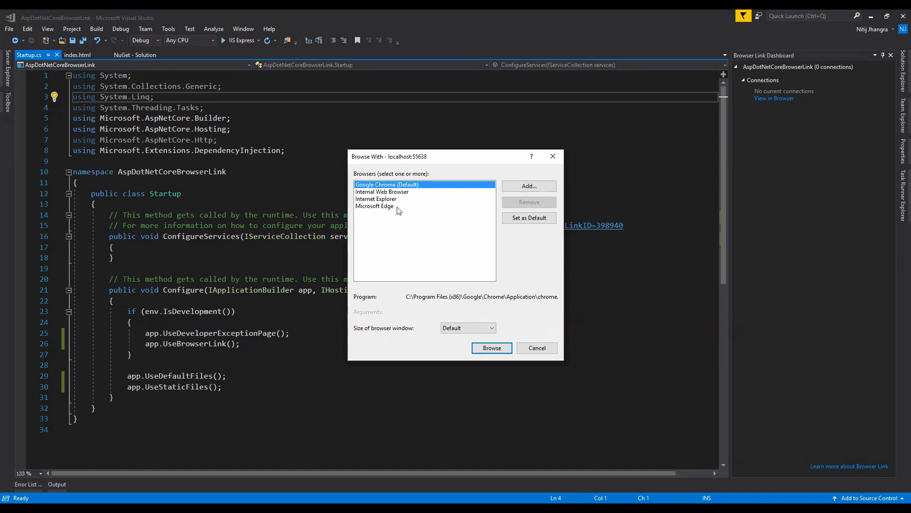
left_click(375, 206)
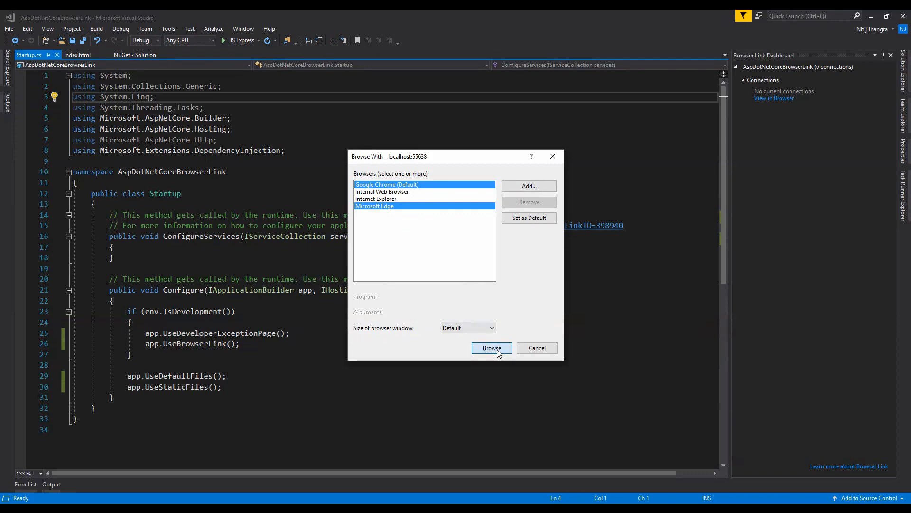
left_click(492, 347)
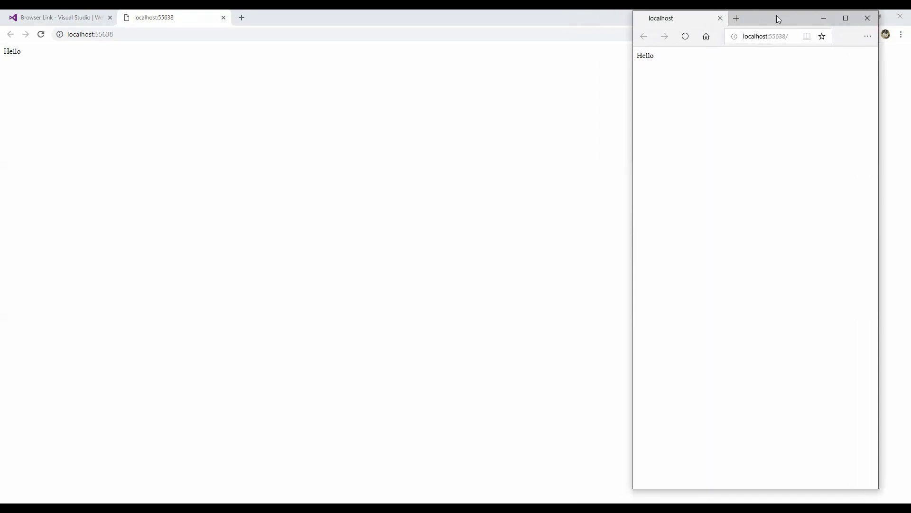
Move the Chrome localhost tab into its own window beside Edge.
left_click(866, 18)
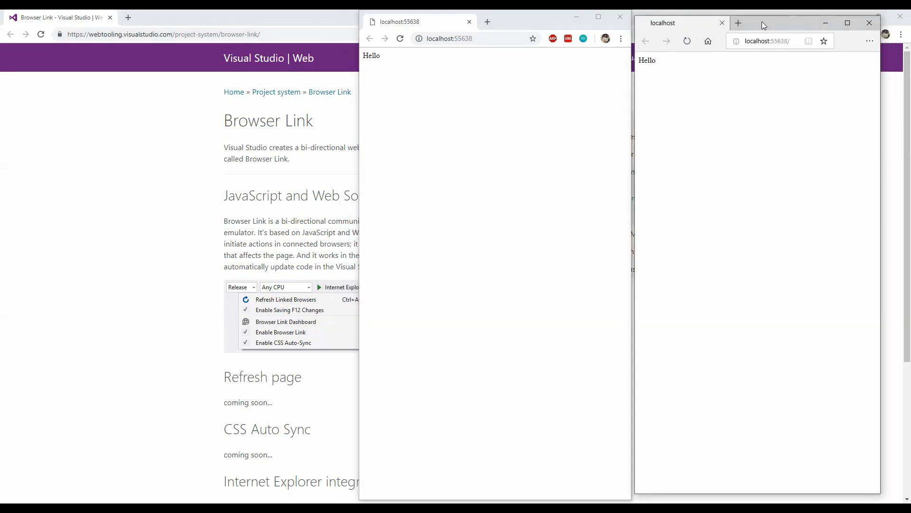
left_click(285, 321)
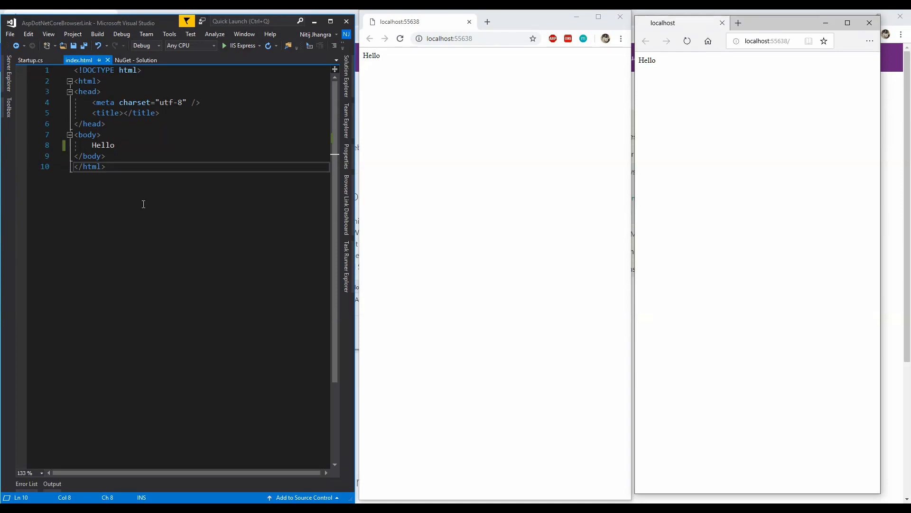
mouse_move(348, 238)
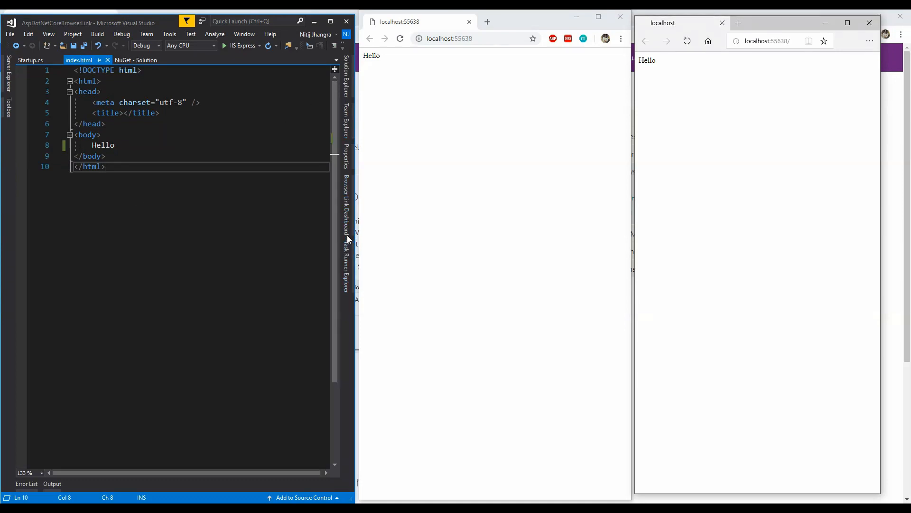
Check the connected browsers, then change the index.html body text to Hello World.
left_click(346, 227)
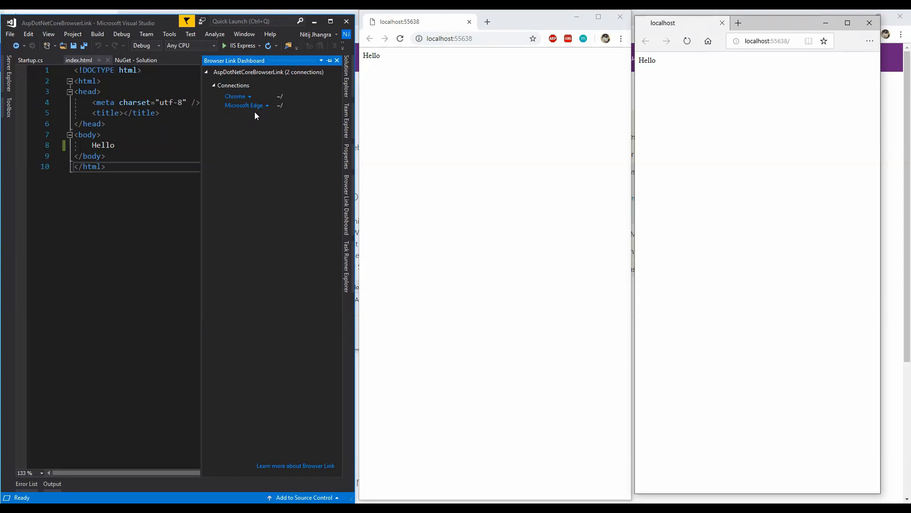
left_click(245, 105)
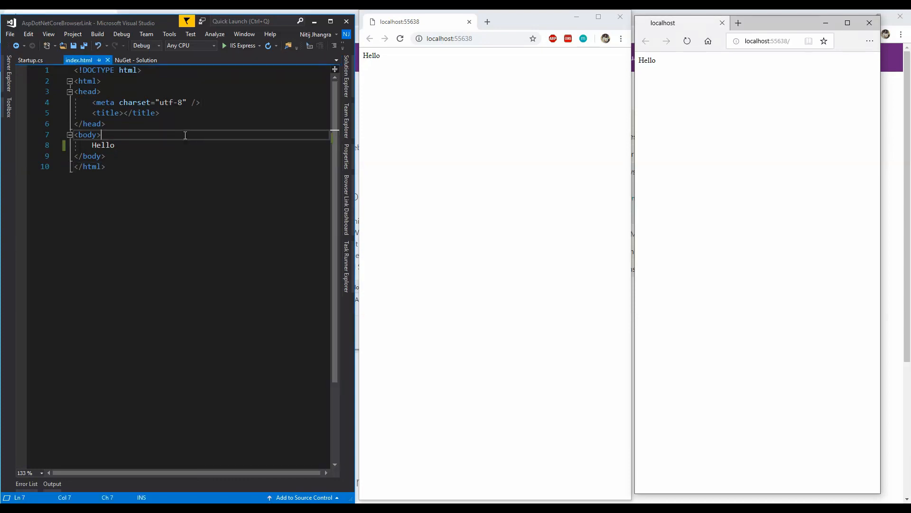
left_click(268, 46)
type(" World")
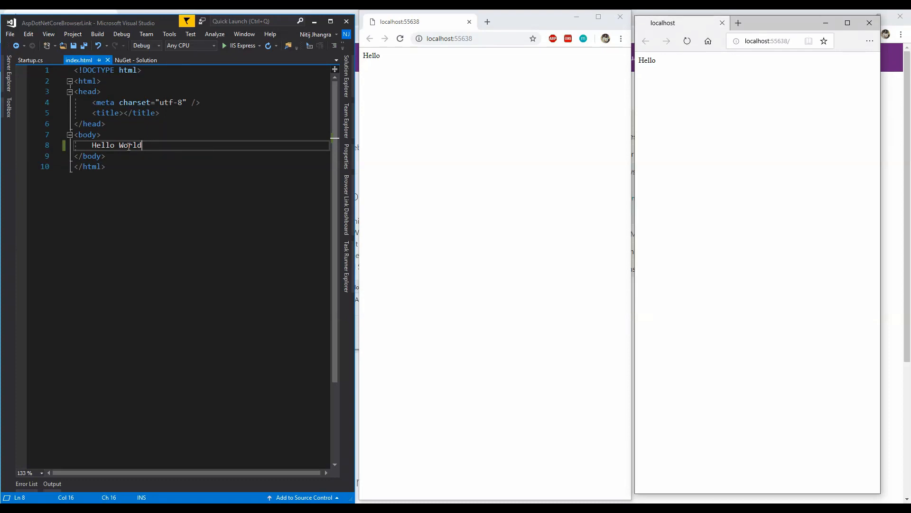
mouse_move(287, 142)
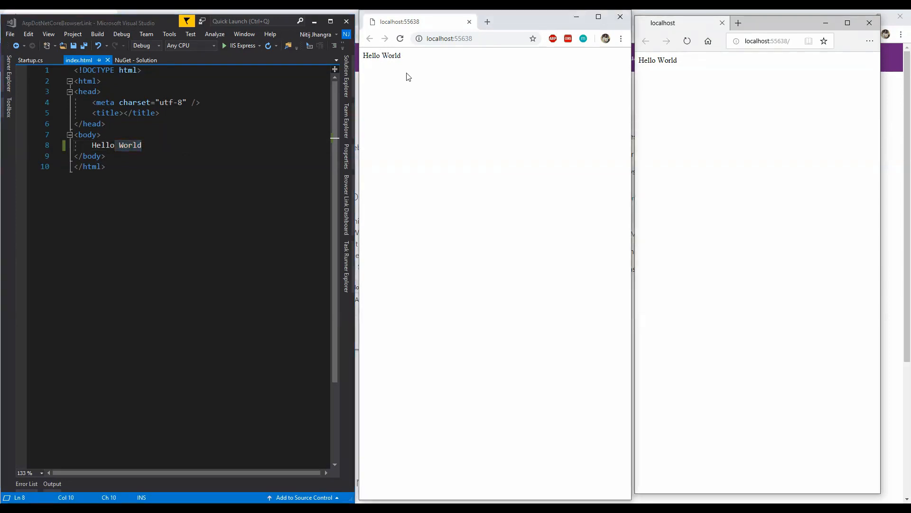
left_click(141, 145)
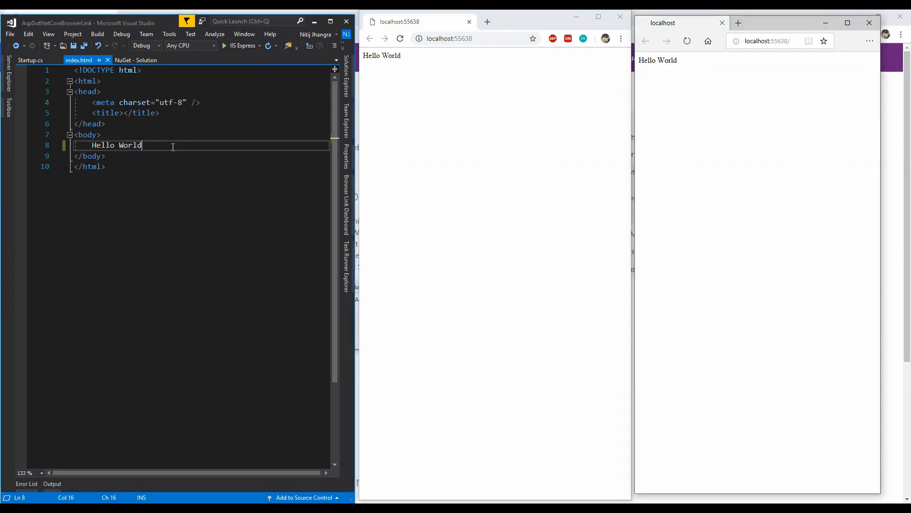
Extend the index.html body text to 'Hello World!! How Are You?'.
type("!! H")
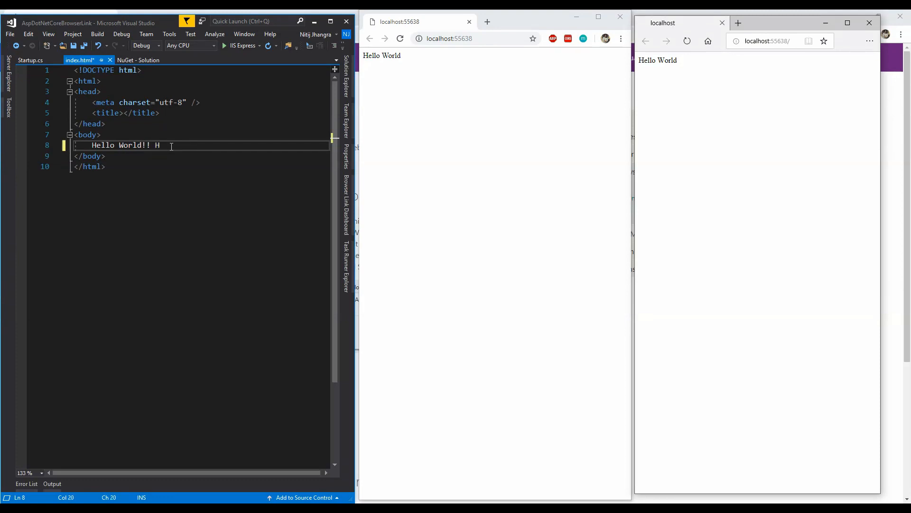
type("ow Are You")
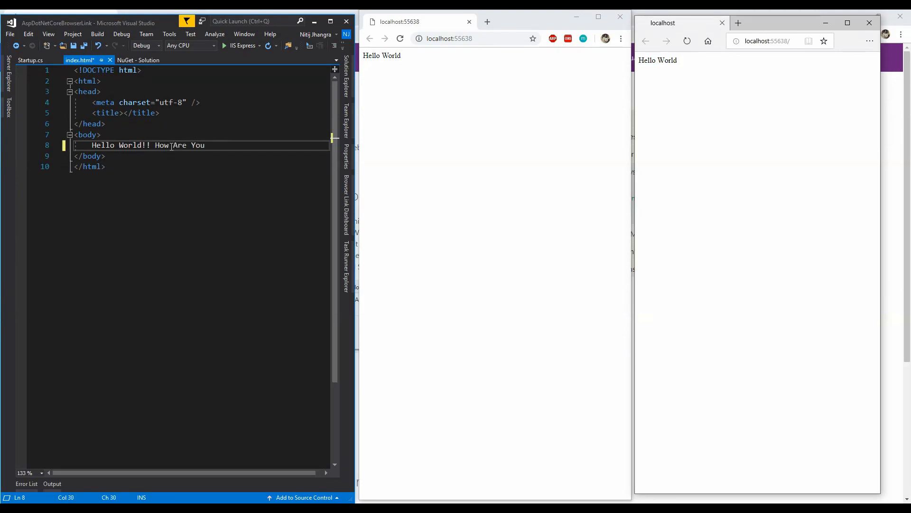
type("?")
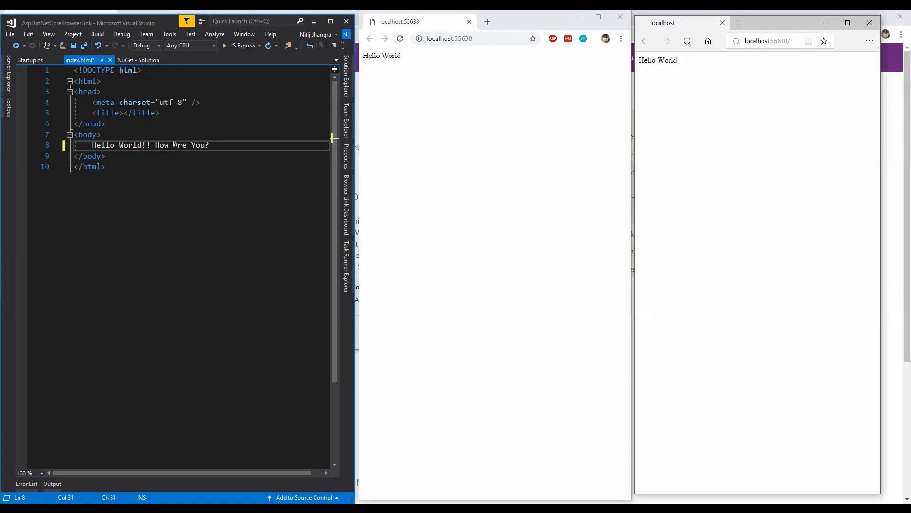
Refresh the Chrome and Microsoft Edge connections from the Browser Link Dashboard.
left_click(345, 207)
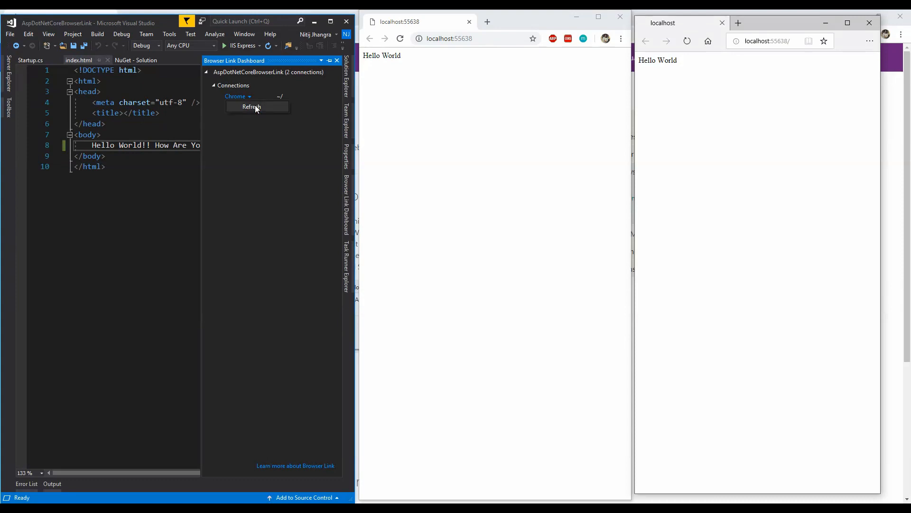
left_click(251, 106)
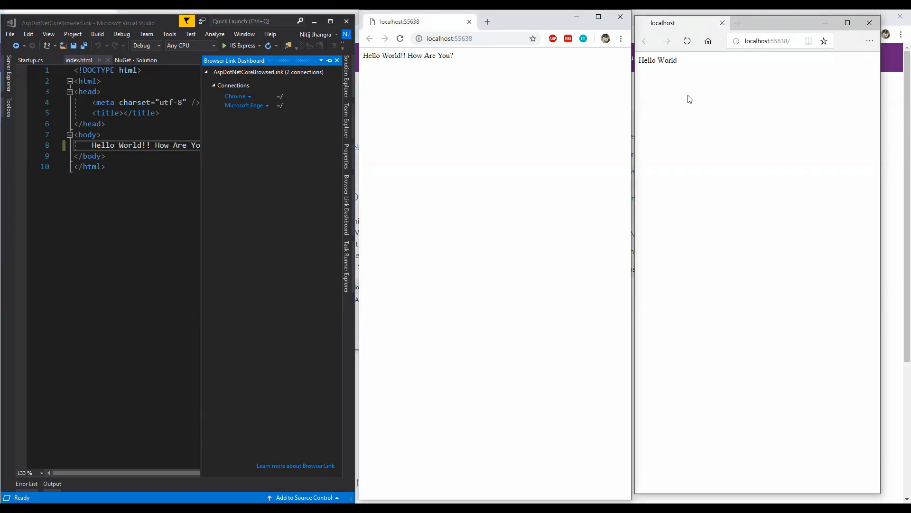
left_click(267, 105)
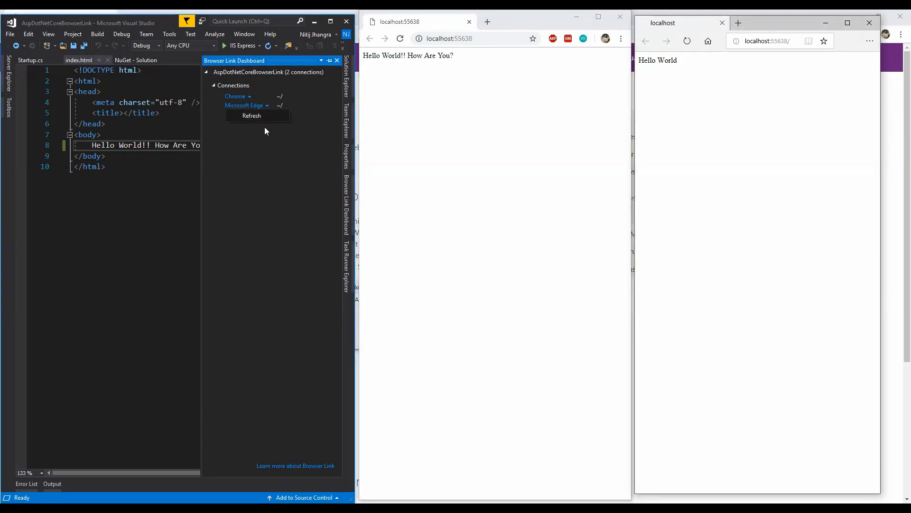
left_click(252, 116)
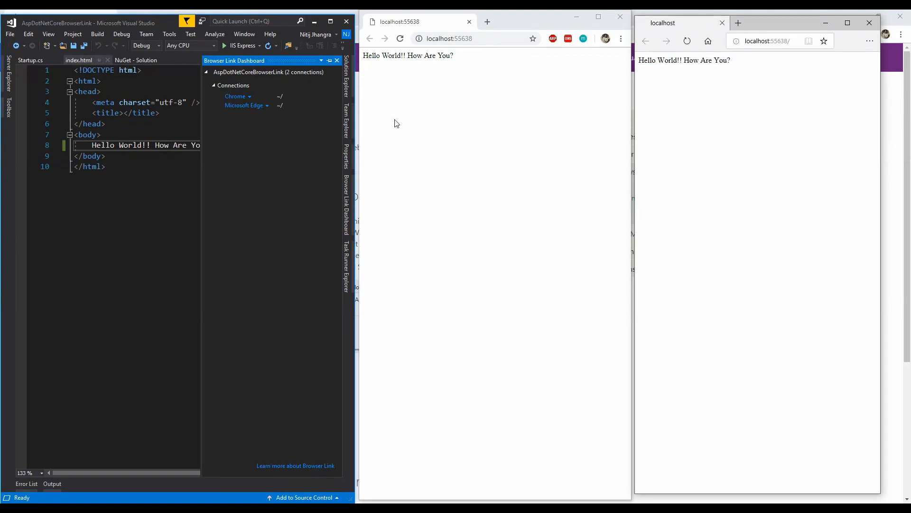
double_click(390, 55)
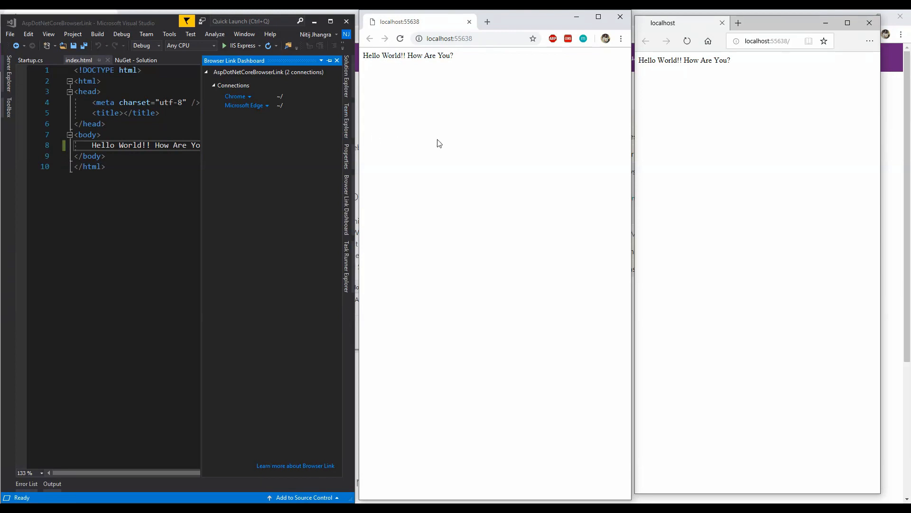
Show the browserLink script from localhost:55944 in Chrome developer tools' Sources panel.
key("F12")
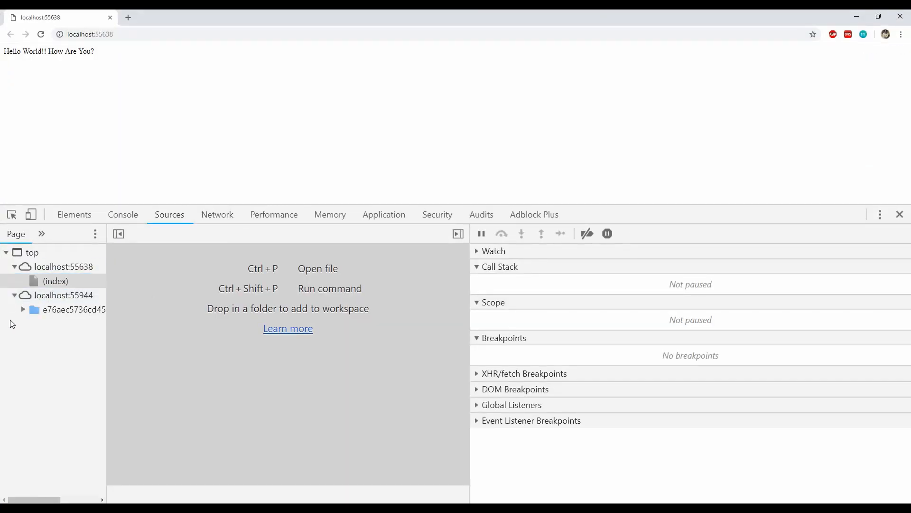
left_click(74, 309)
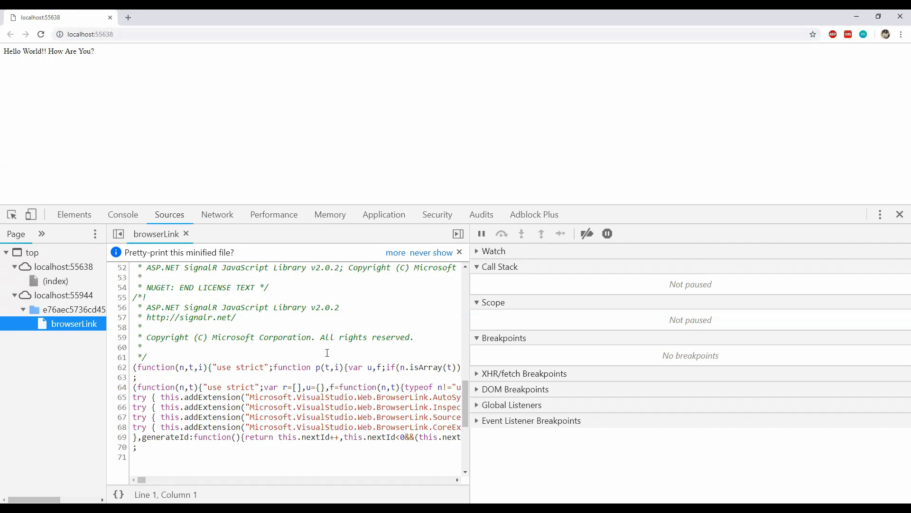
scroll("down", 3)
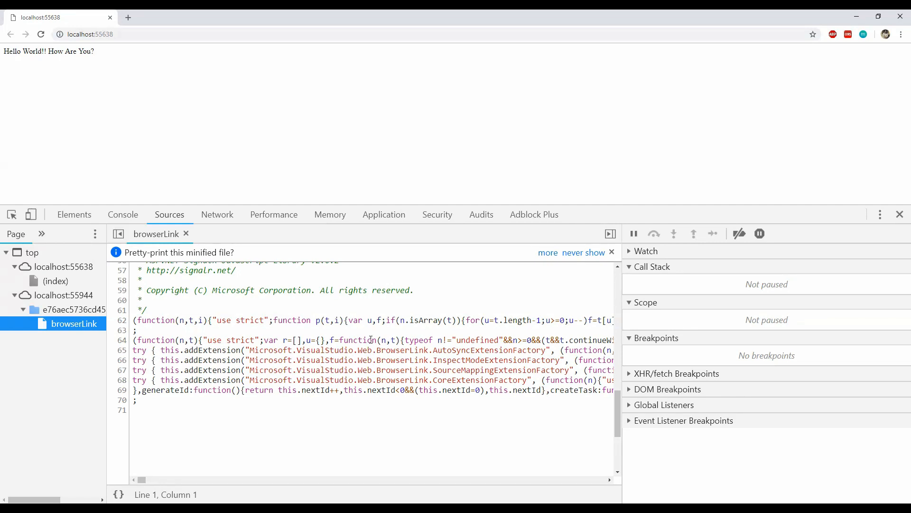
mouse_move(458, 371)
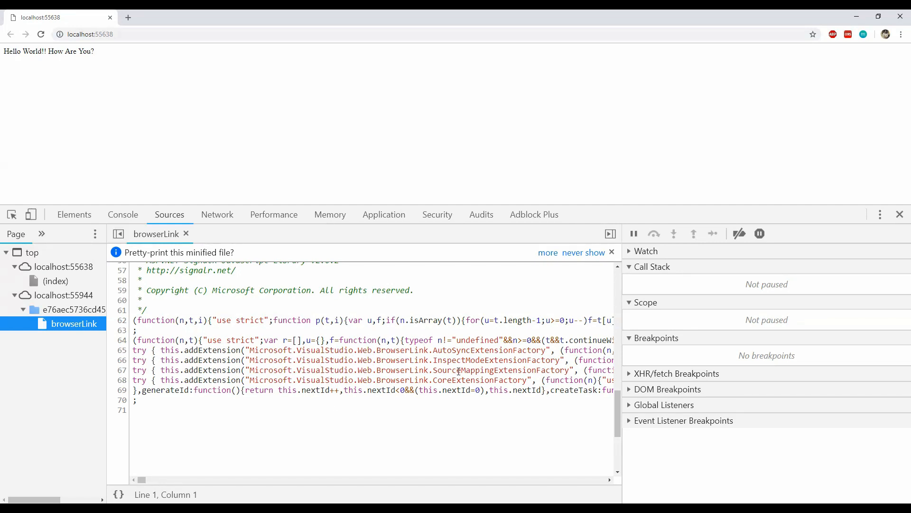
mouse_move(639, 269)
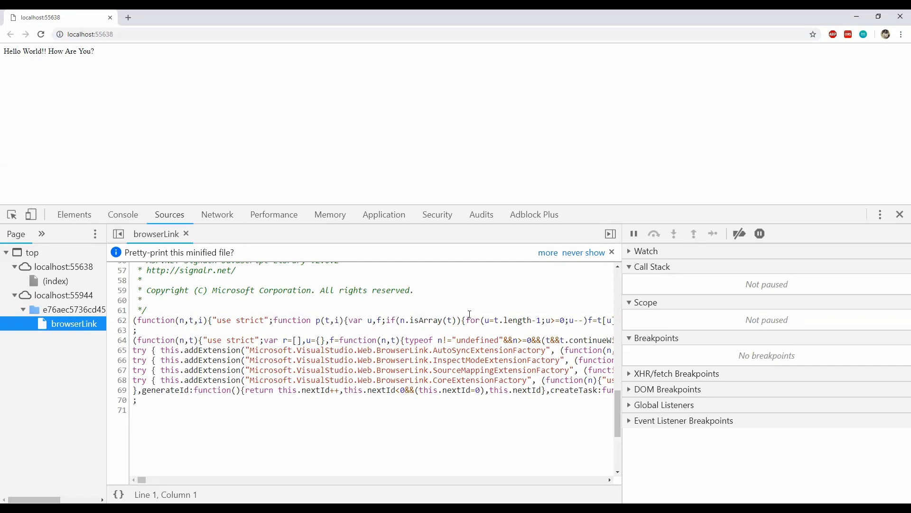
mouse_move(446, 320)
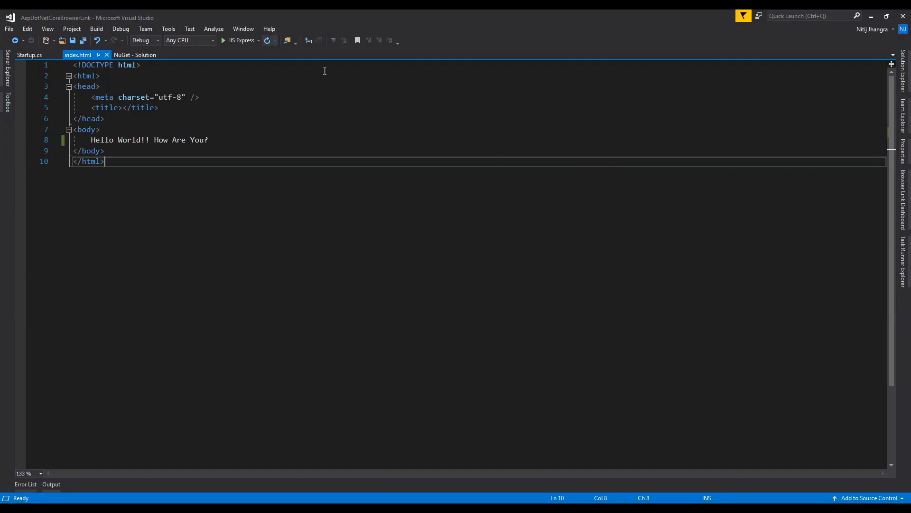
mouse_move(684, 140)
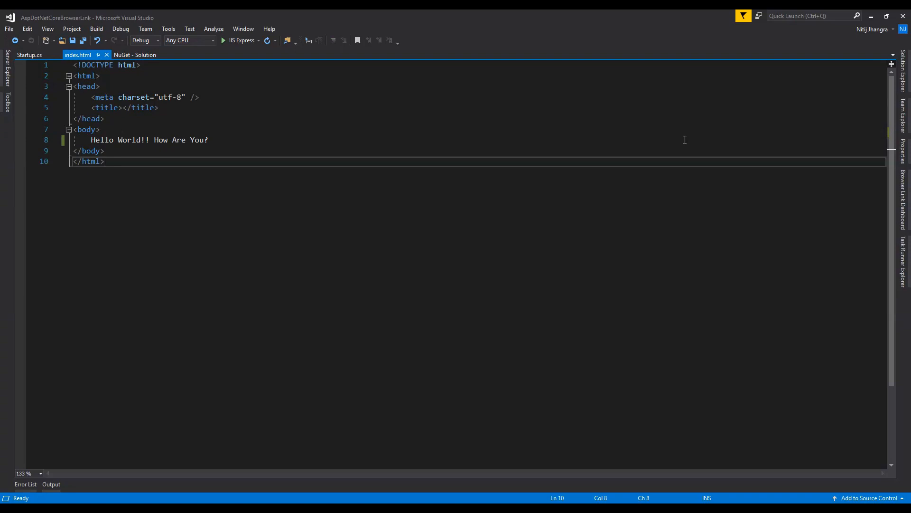
left_click(104, 161)
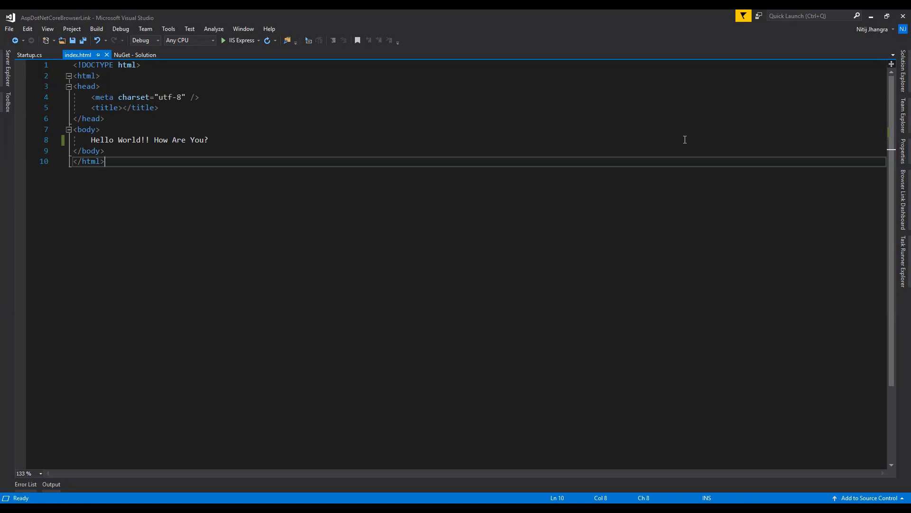